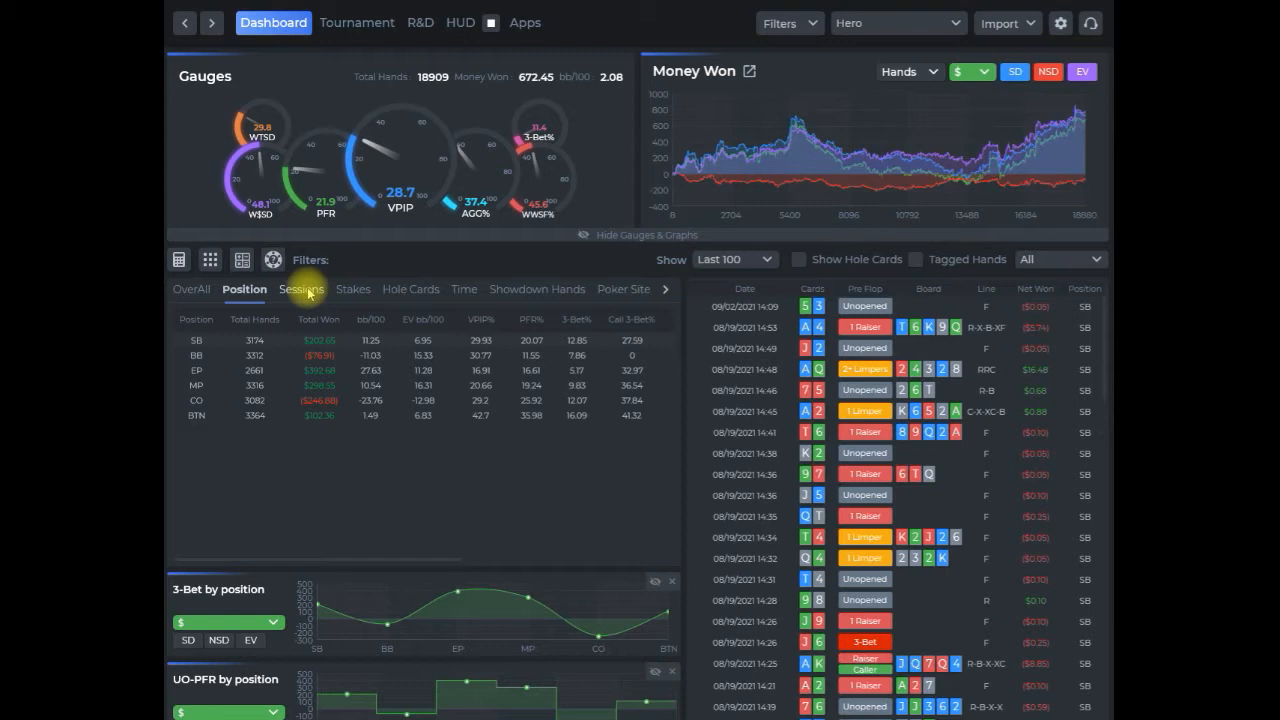
mouse_move(340, 248)
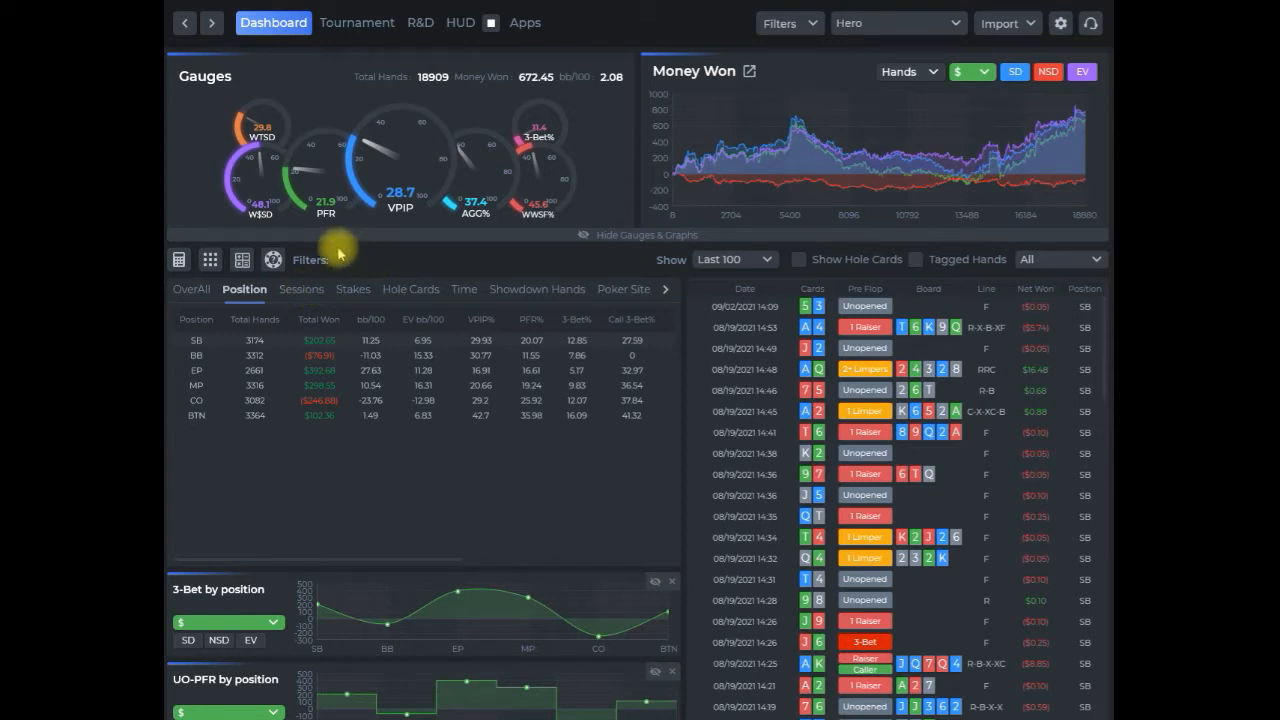
mouse_move(210, 260)
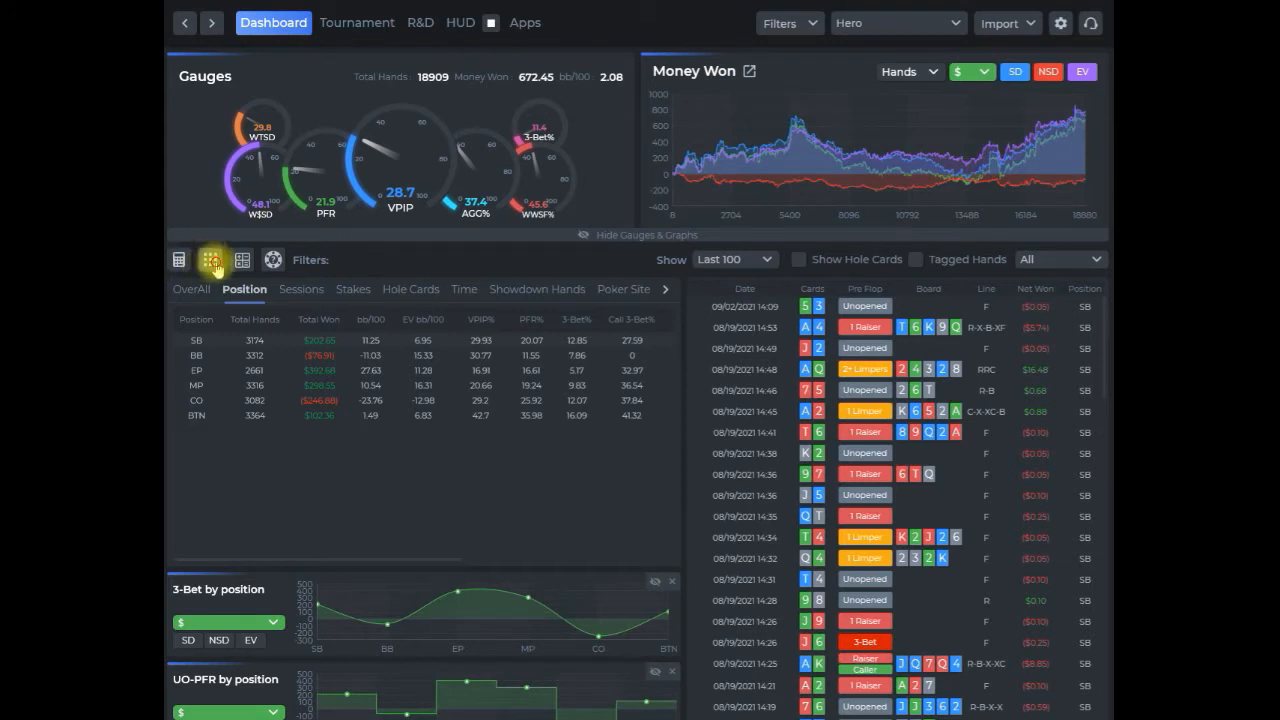
- Bring up the hand chart editor and look through the UTG, LJ, HJ and BB empty range grids
click(212, 260)
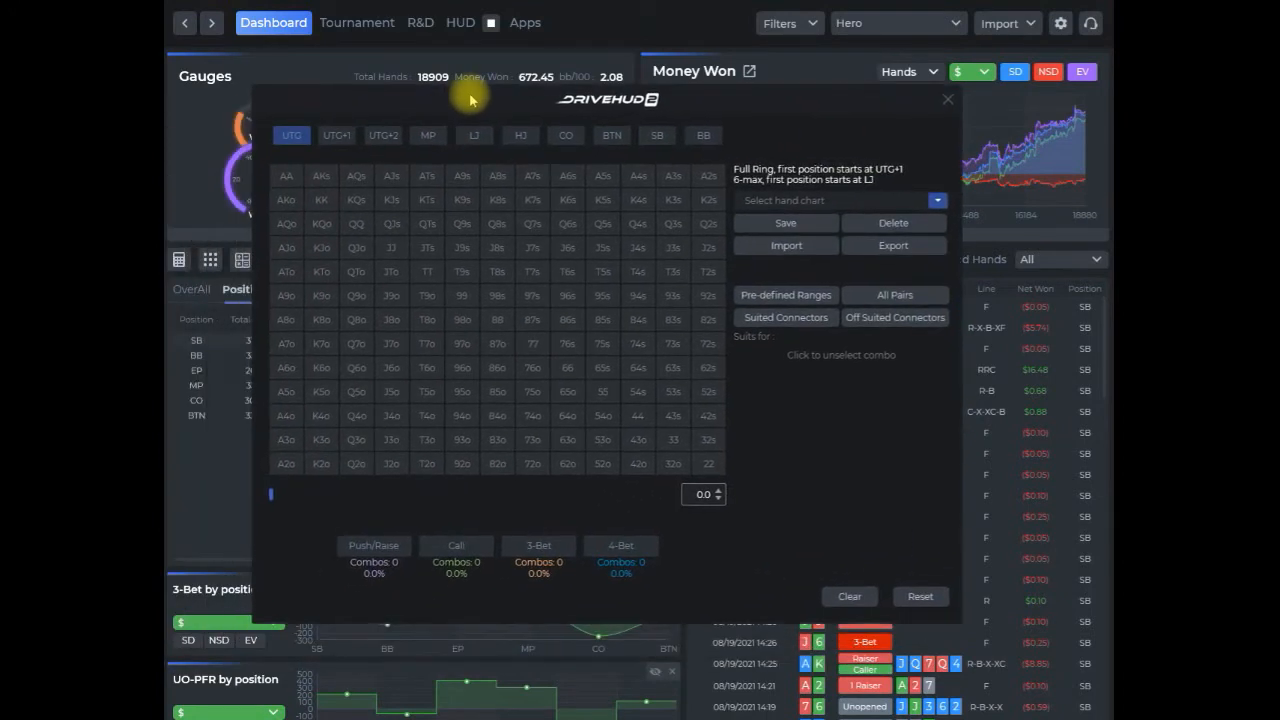
mouse_move(844, 200)
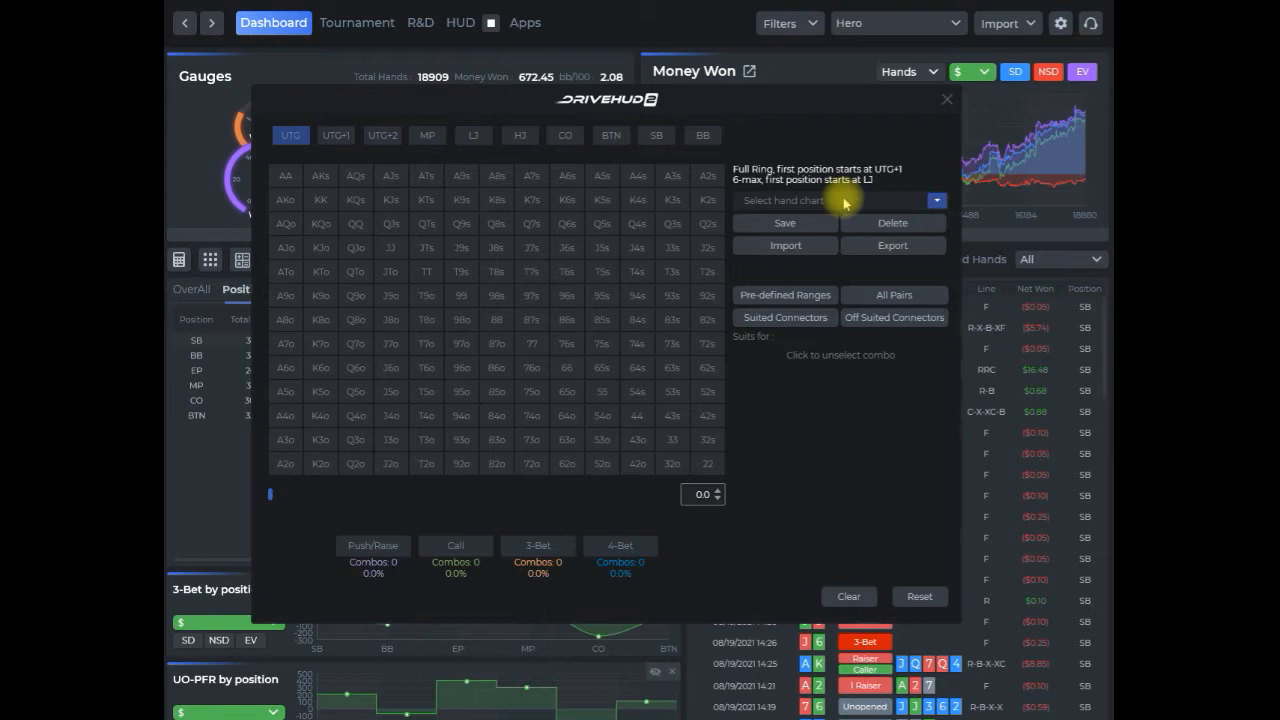
mouse_move(798, 138)
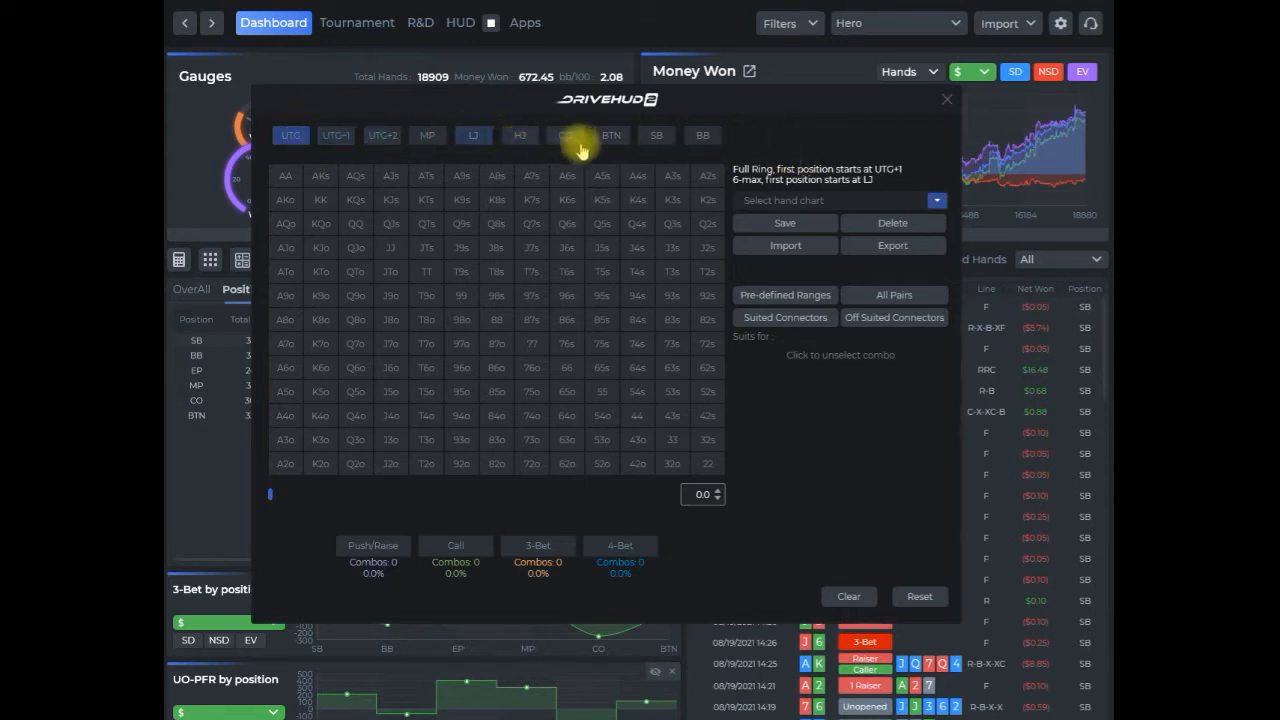
click(702, 136)
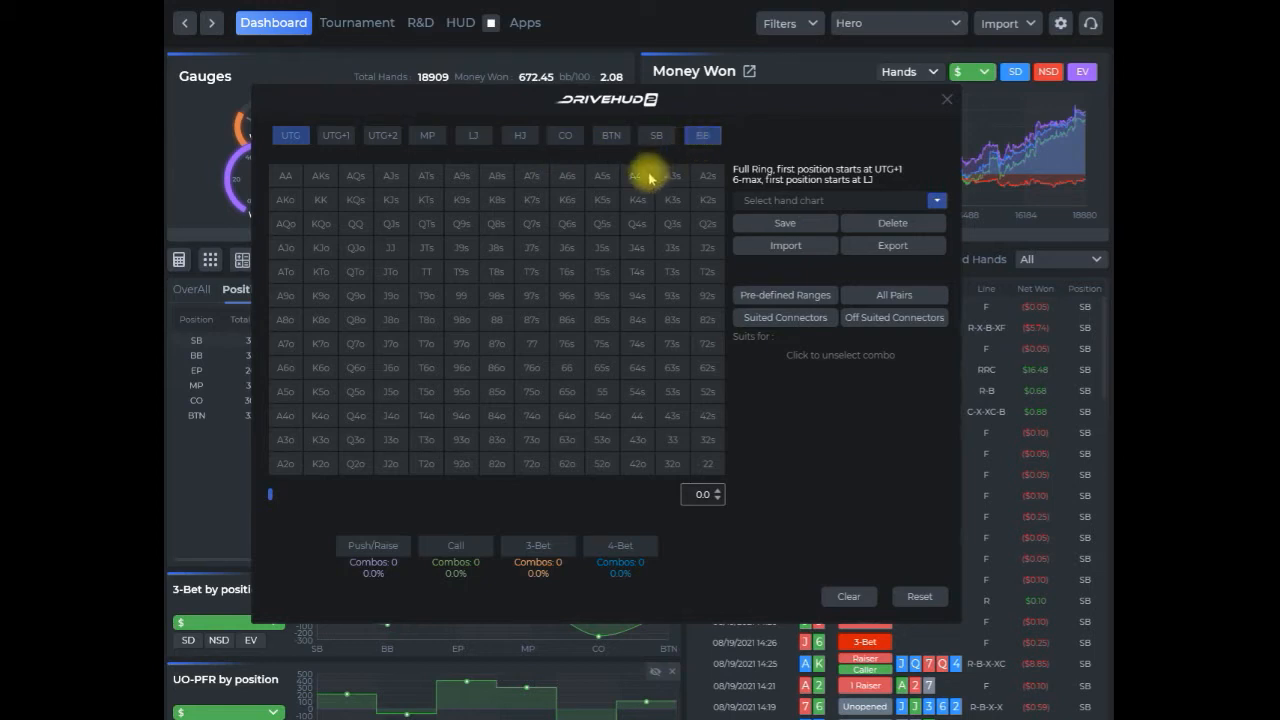
click(702, 136)
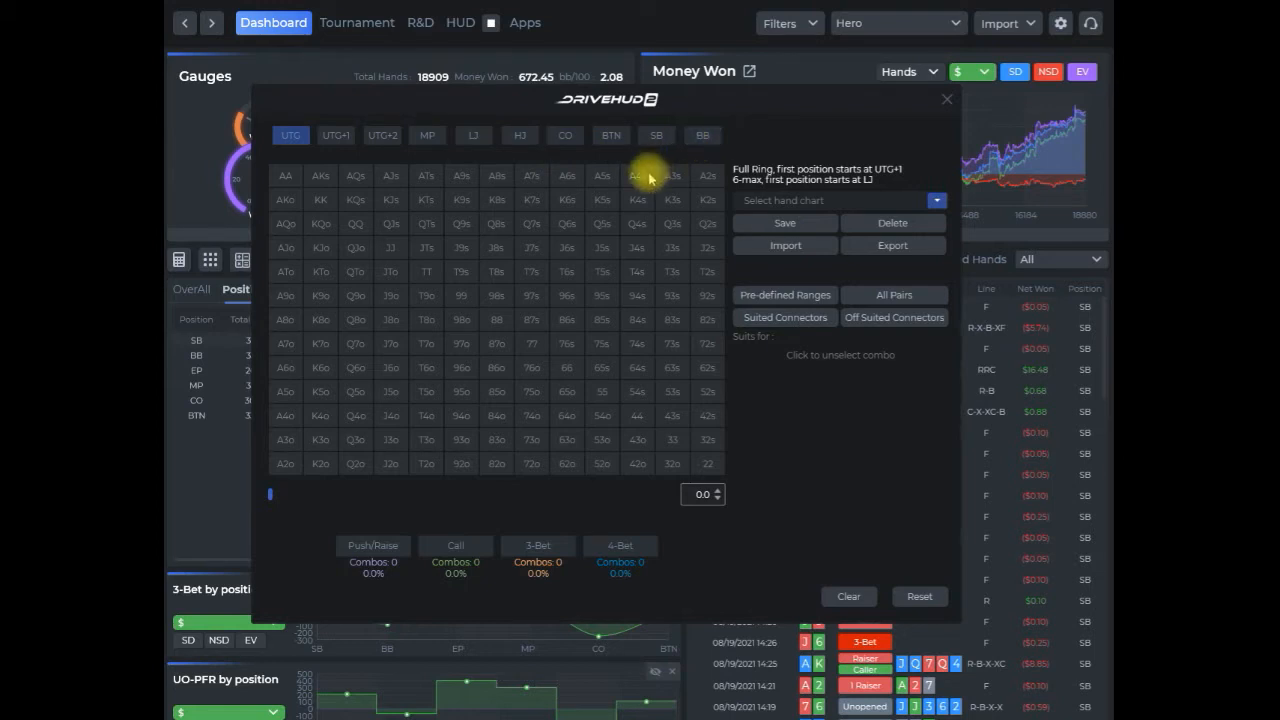
mouse_move(788, 180)
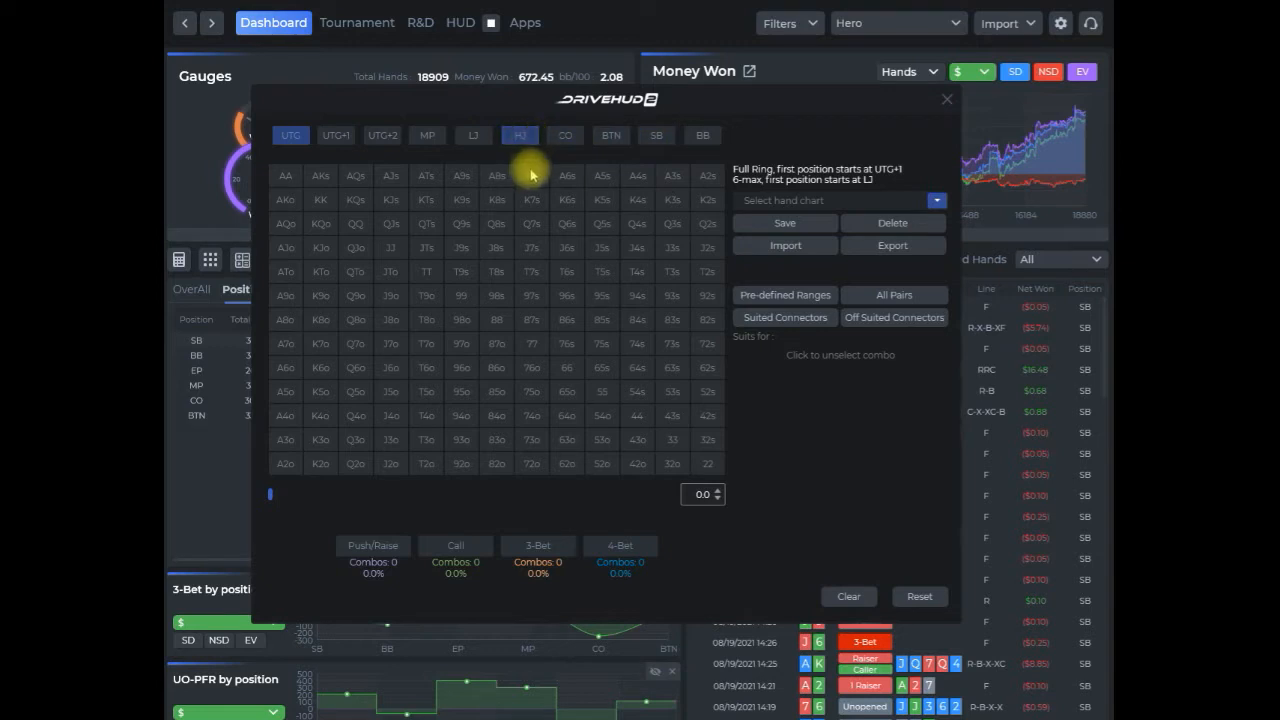
click(564, 136)
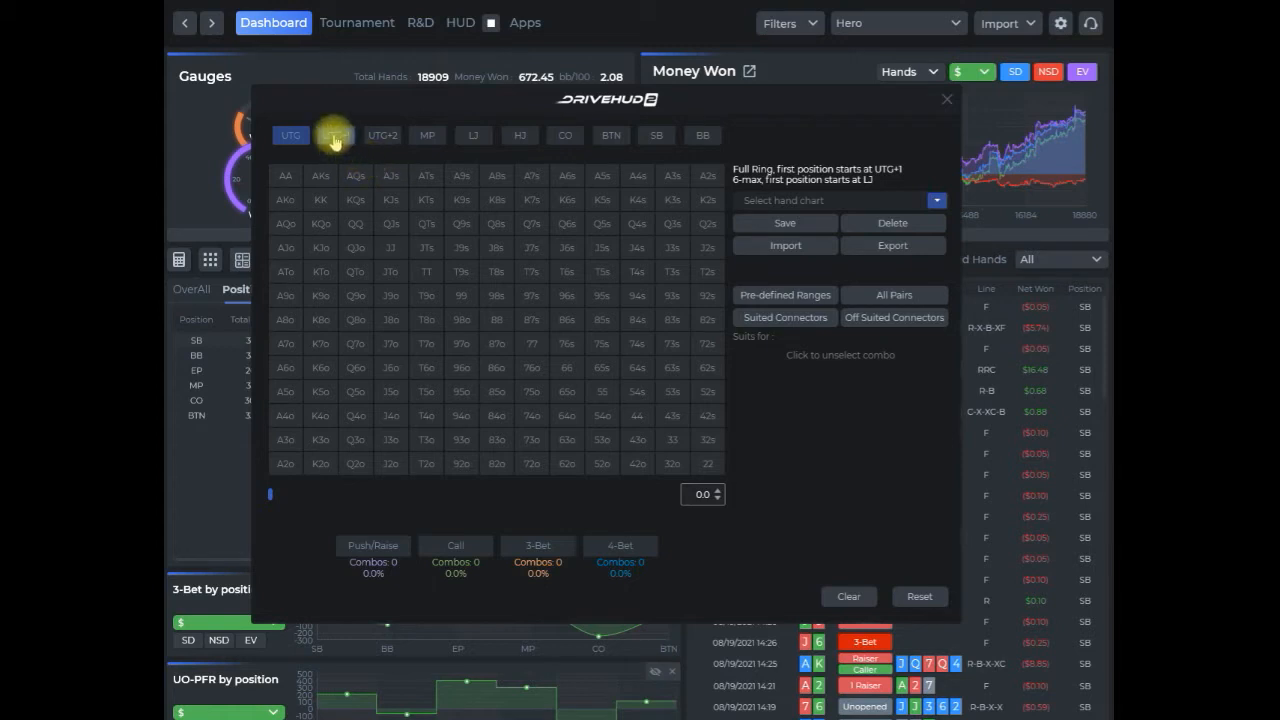
mouse_move(690, 136)
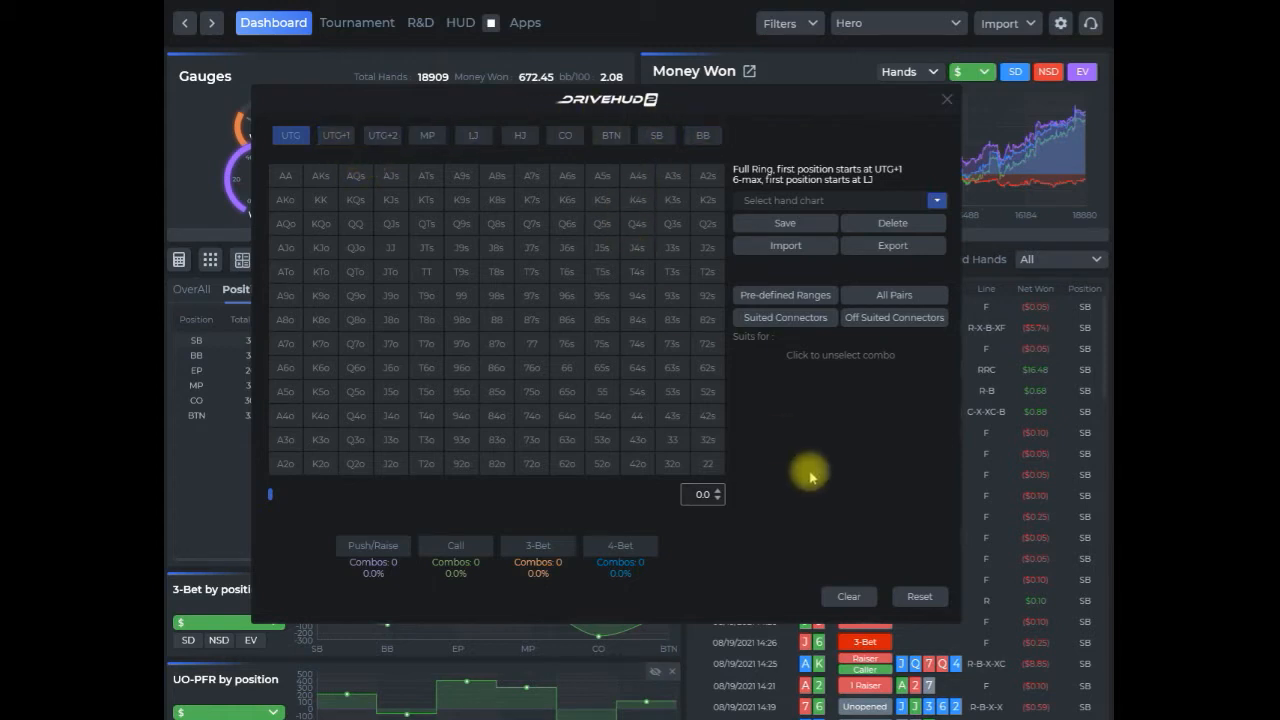
mouse_move(536, 238)
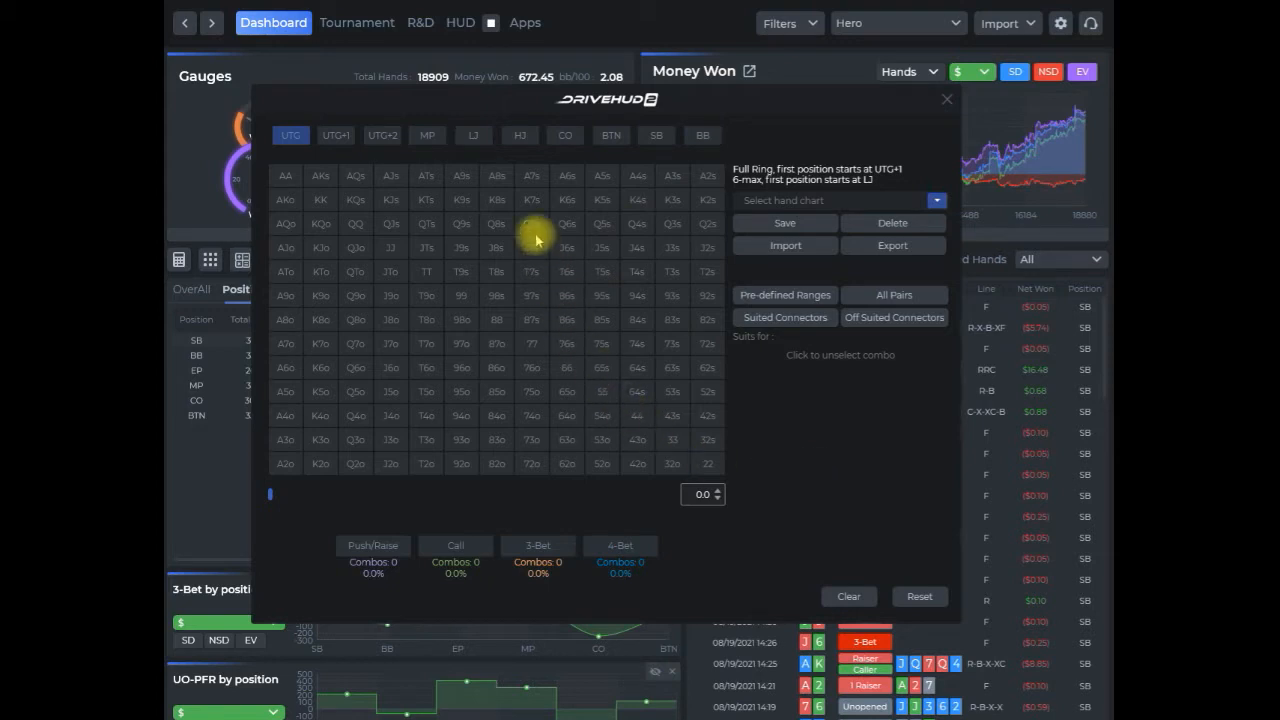
- Select the LJ position and choose Push/Raise as the action to assign
click(472, 136)
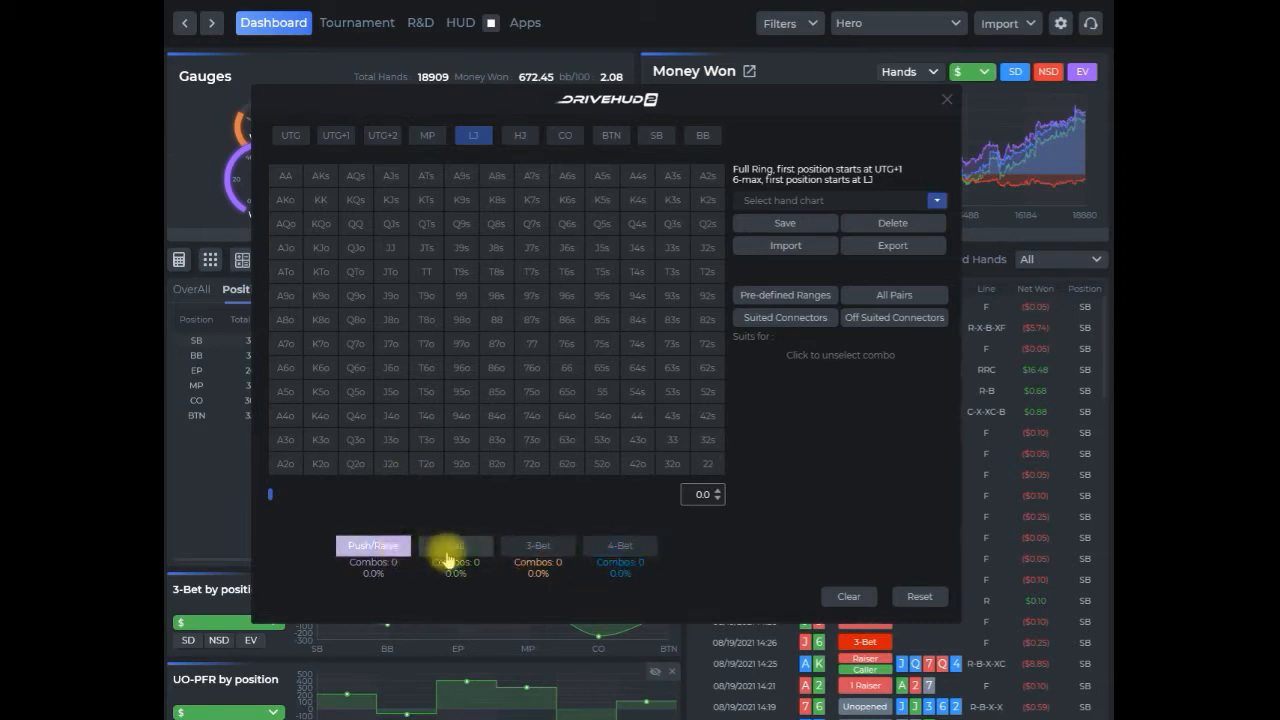
click(620, 544)
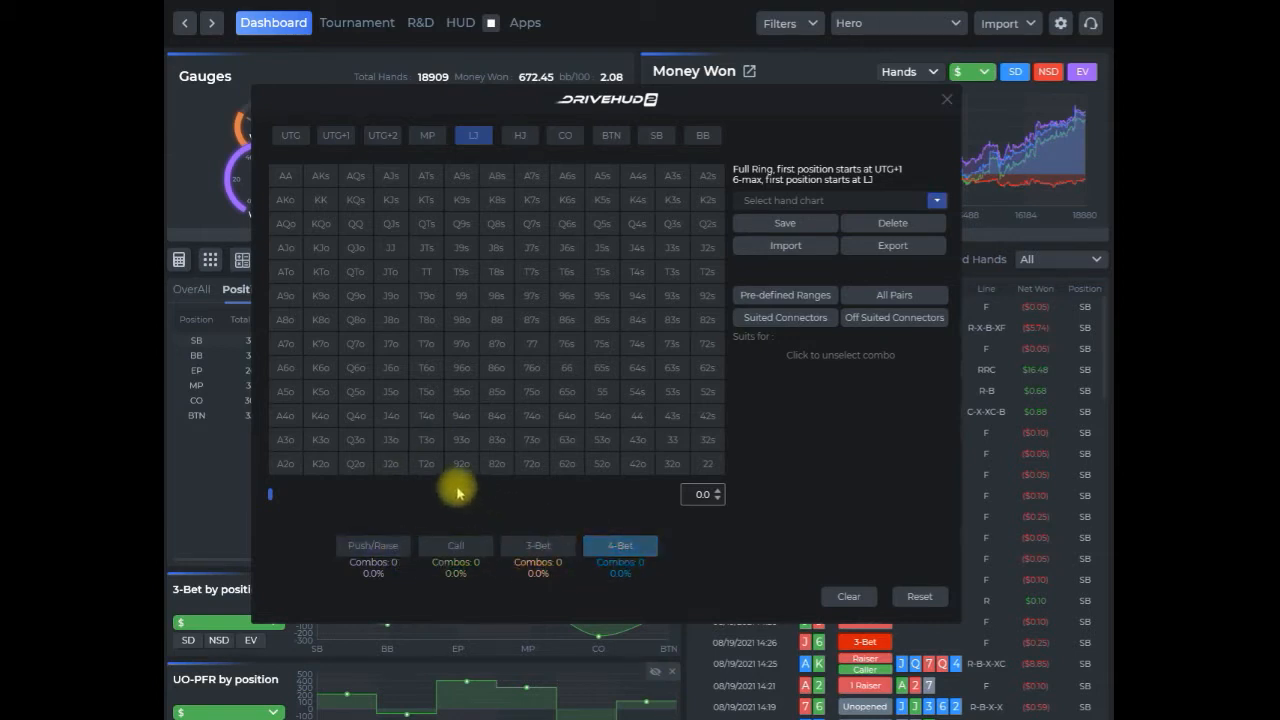
click(620, 544)
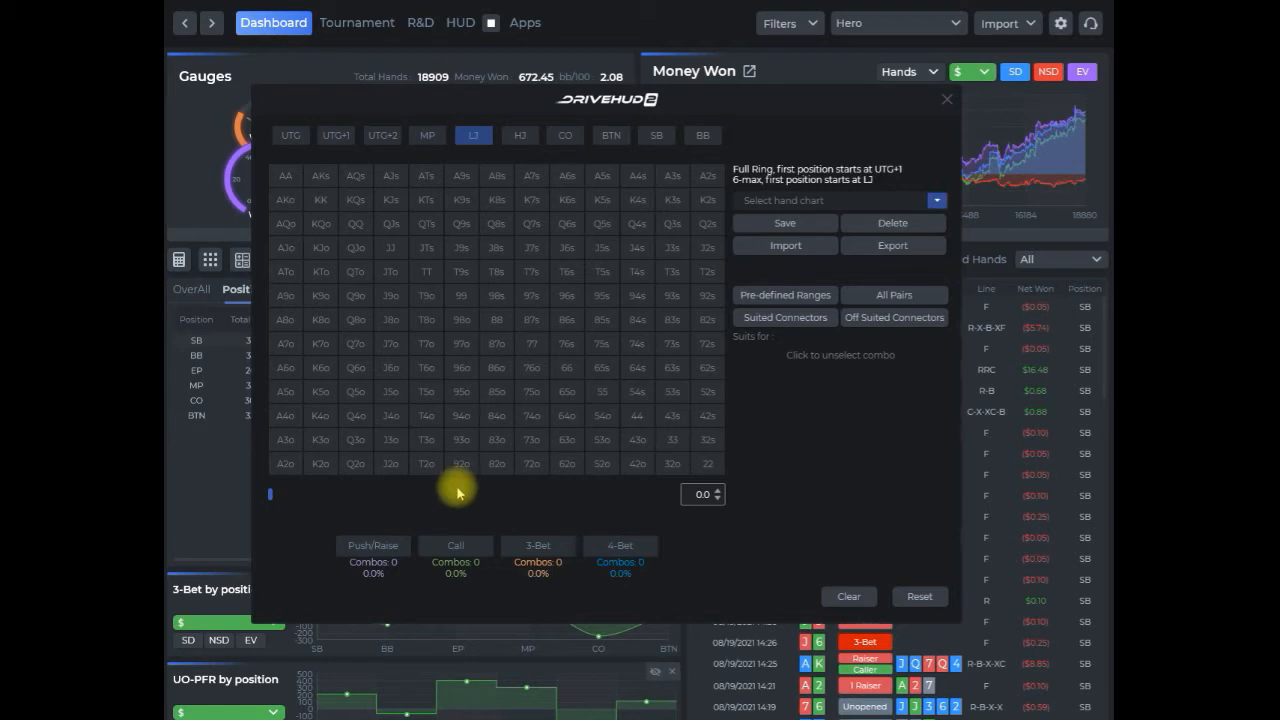
mouse_move(404, 530)
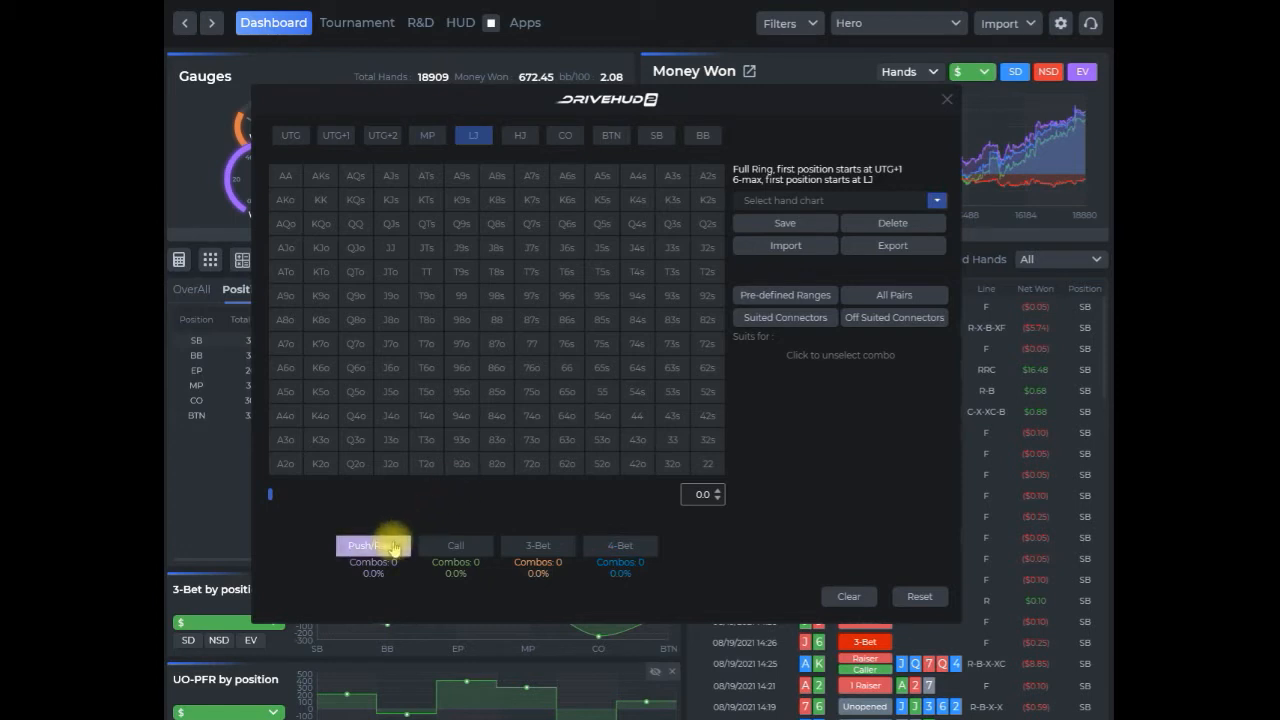
mouse_move(270, 500)
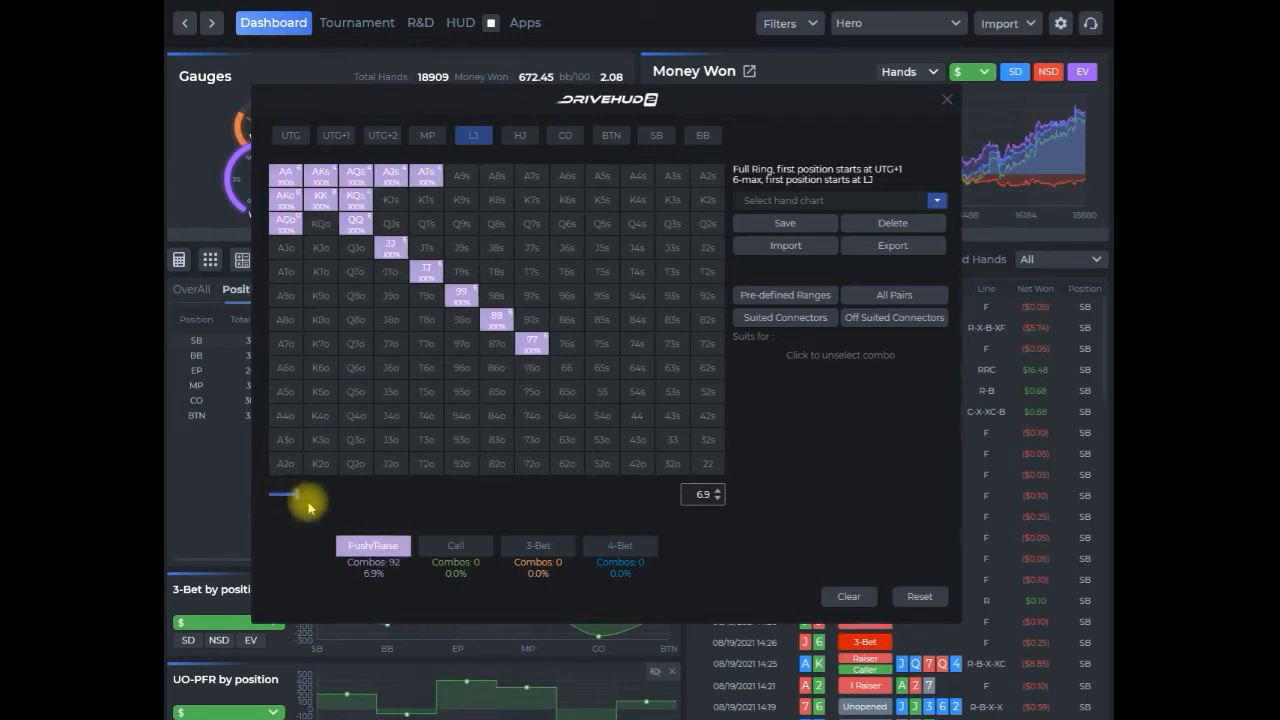
- Widen the LJ raise range to about 12.7%, adjust individual suited hands to 13.0%, and start saving it
drag(284, 494, 320, 494)
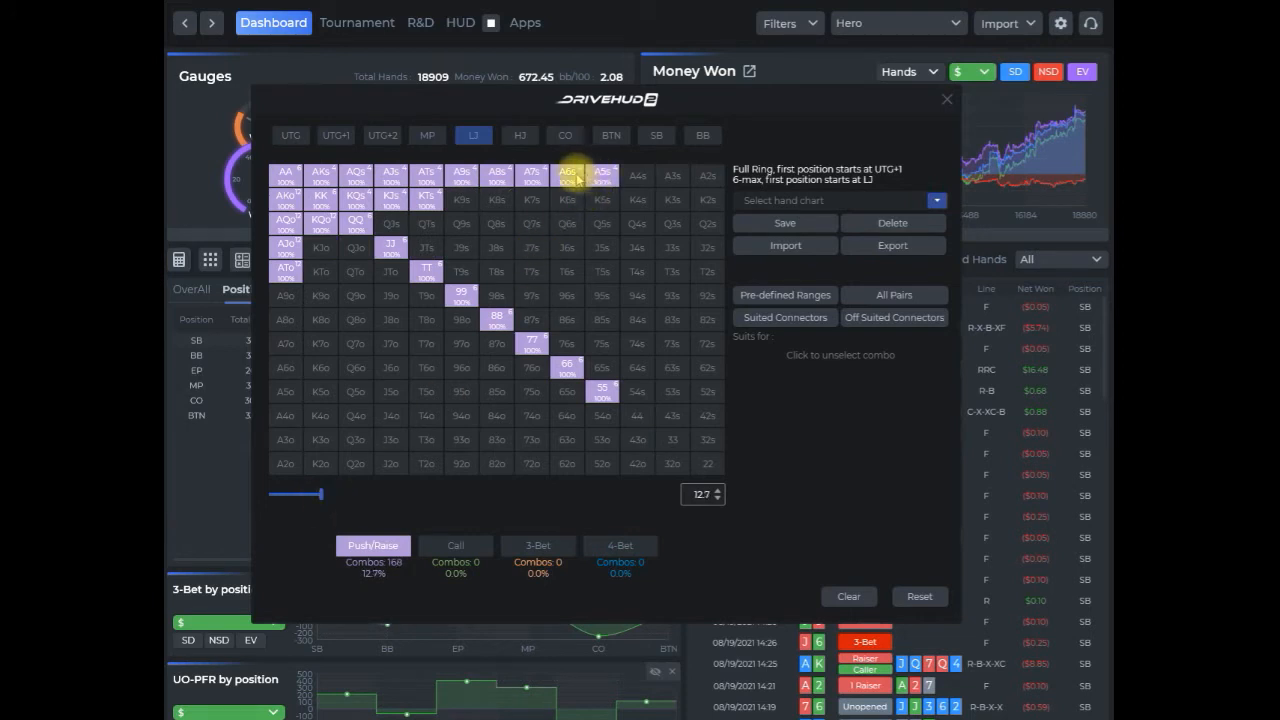
click(568, 172)
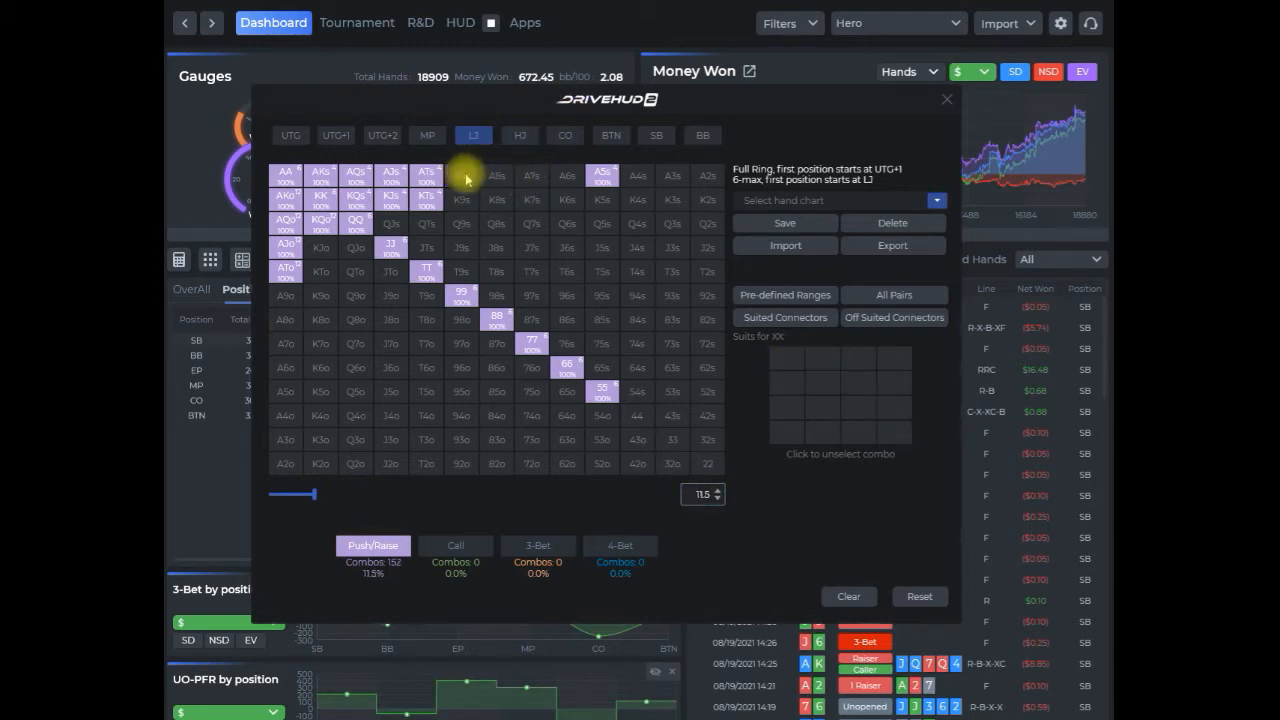
click(392, 224)
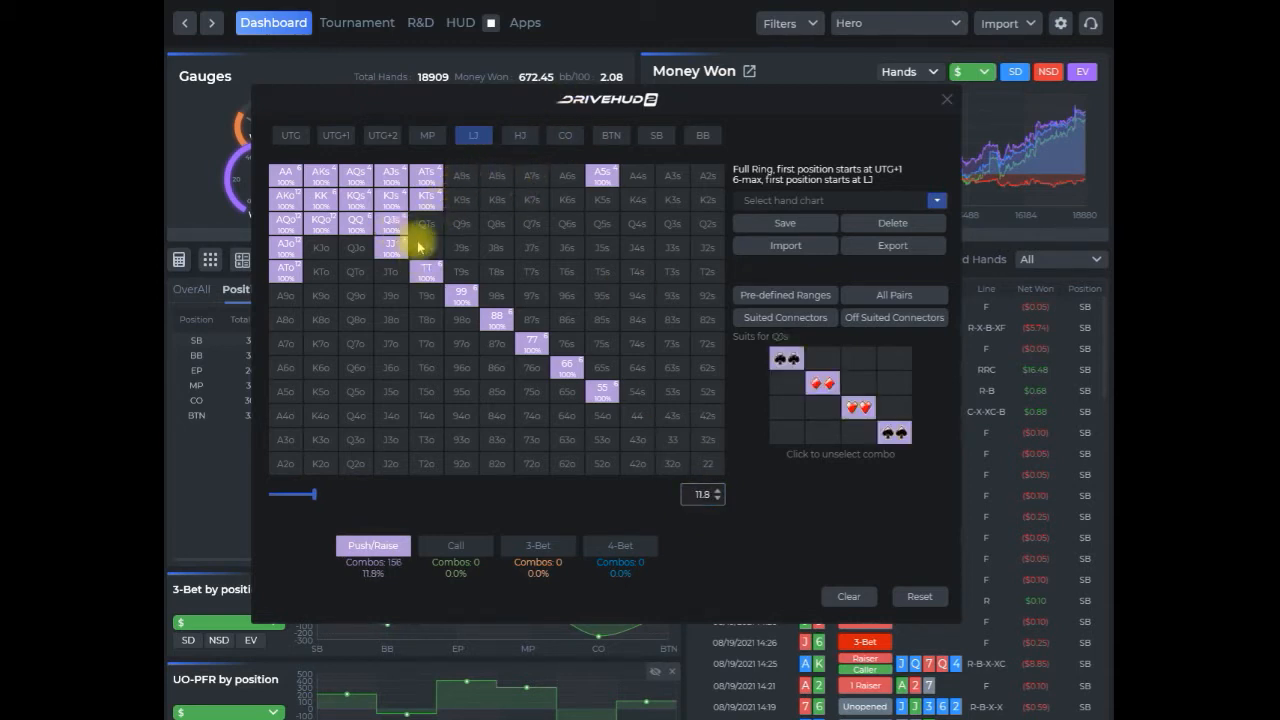
click(428, 198)
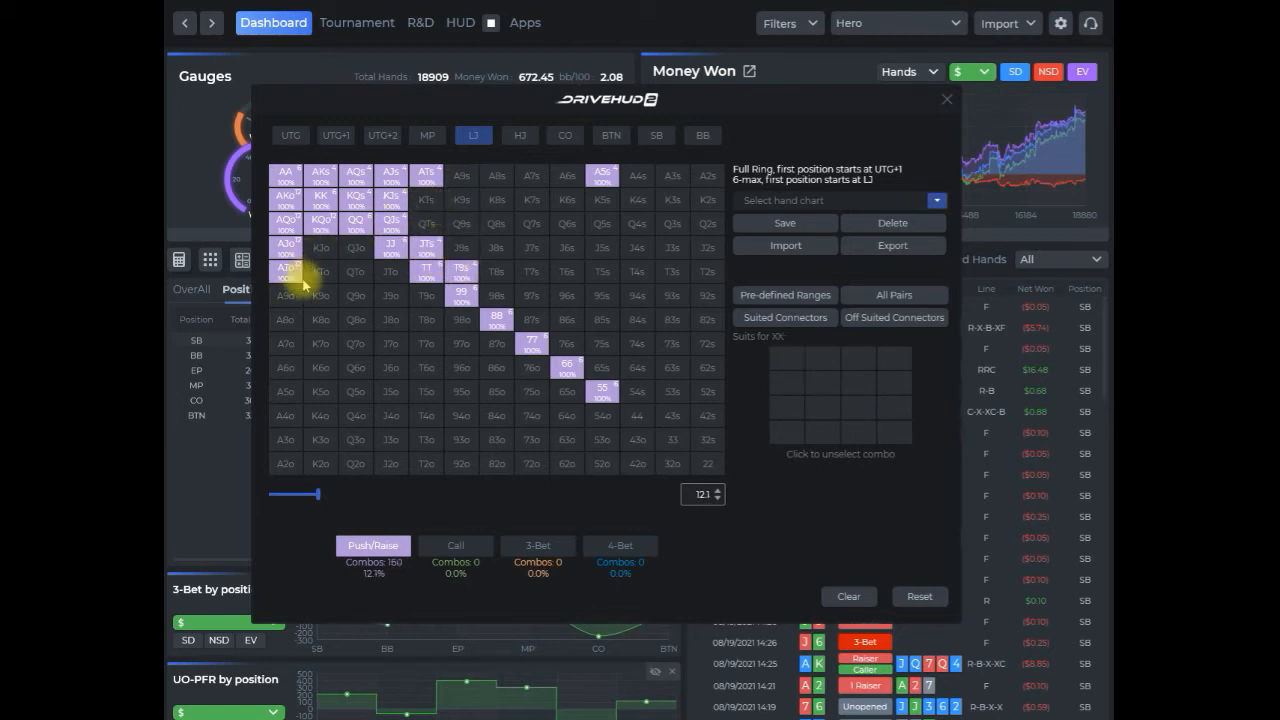
click(496, 296)
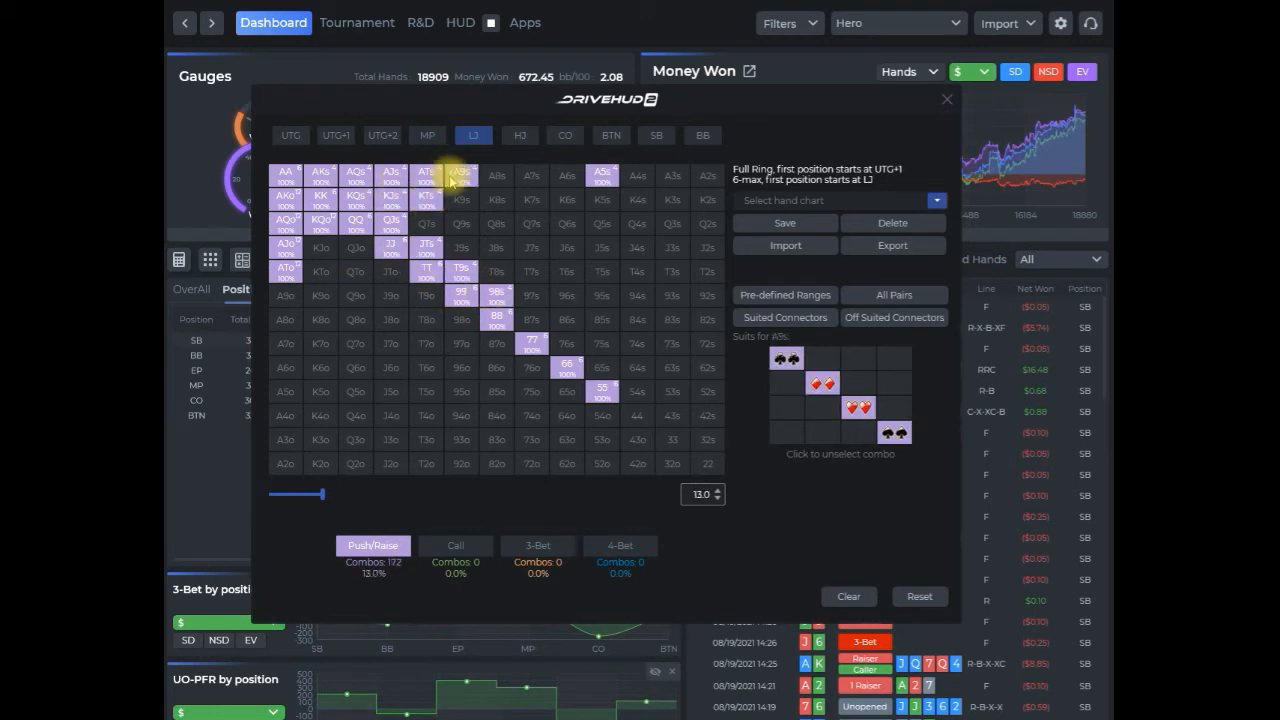
mouse_move(456, 496)
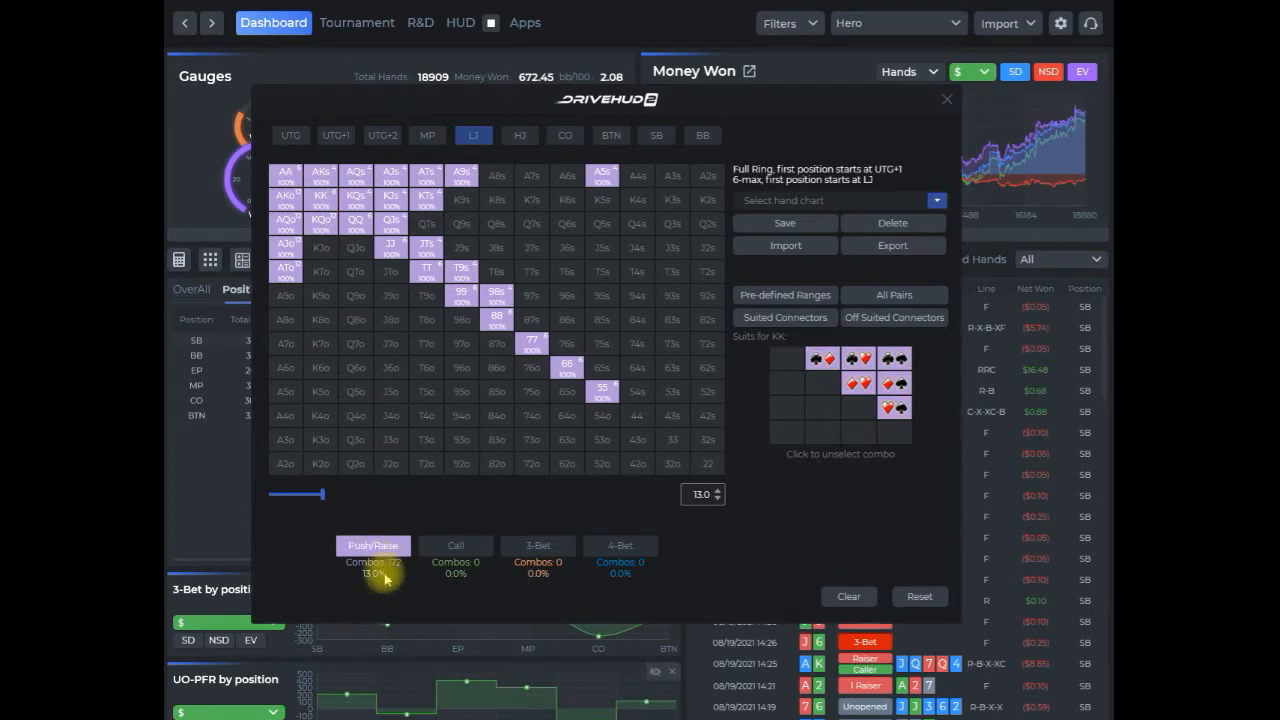
mouse_move(532, 518)
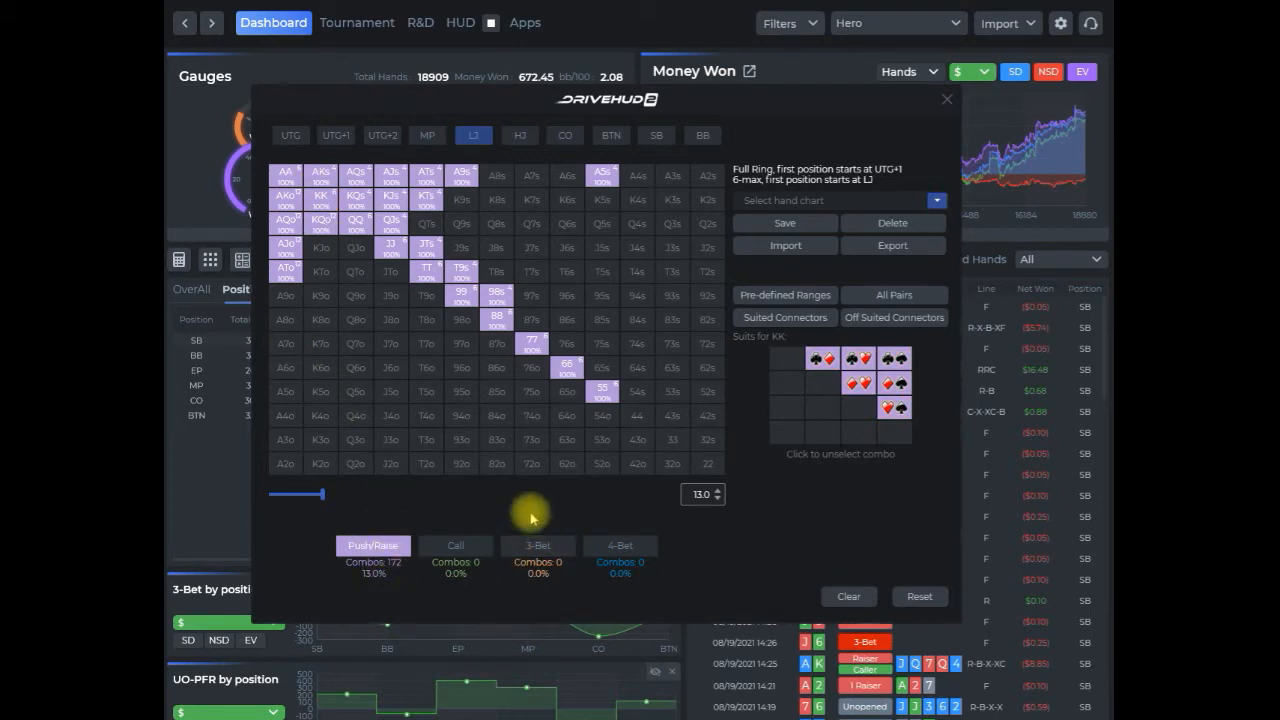
mouse_move(724, 564)
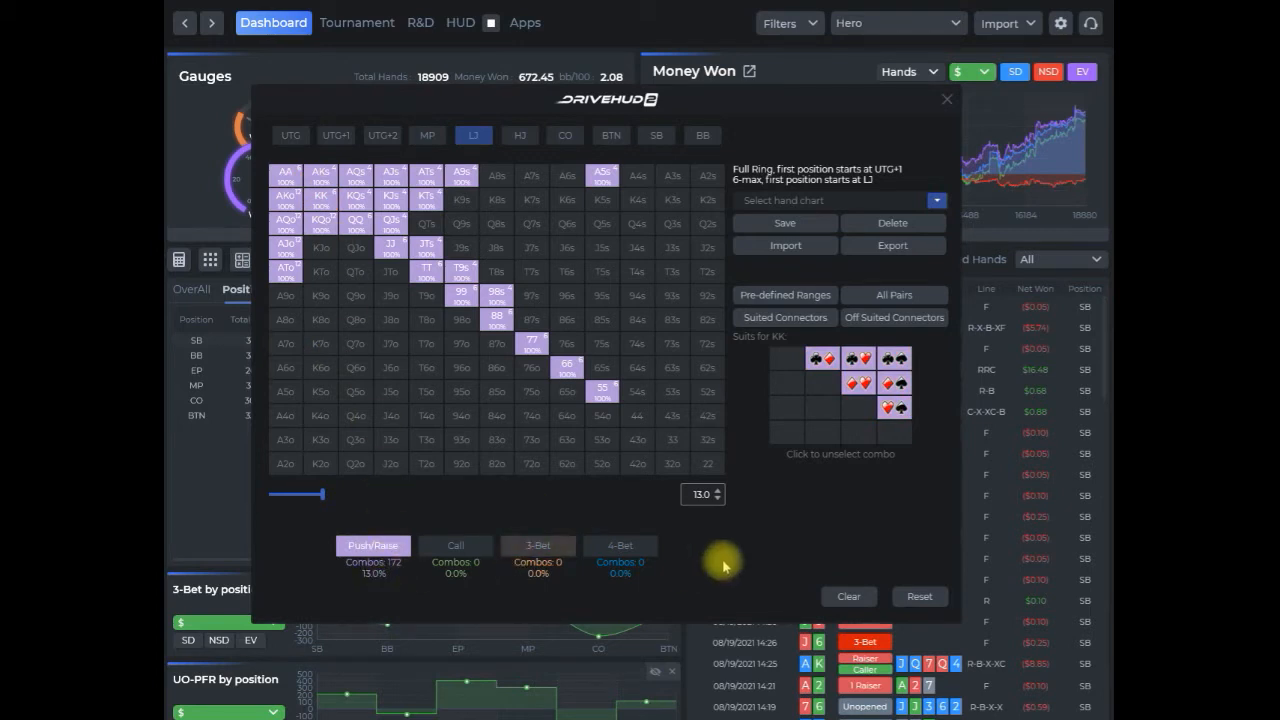
click(784, 224)
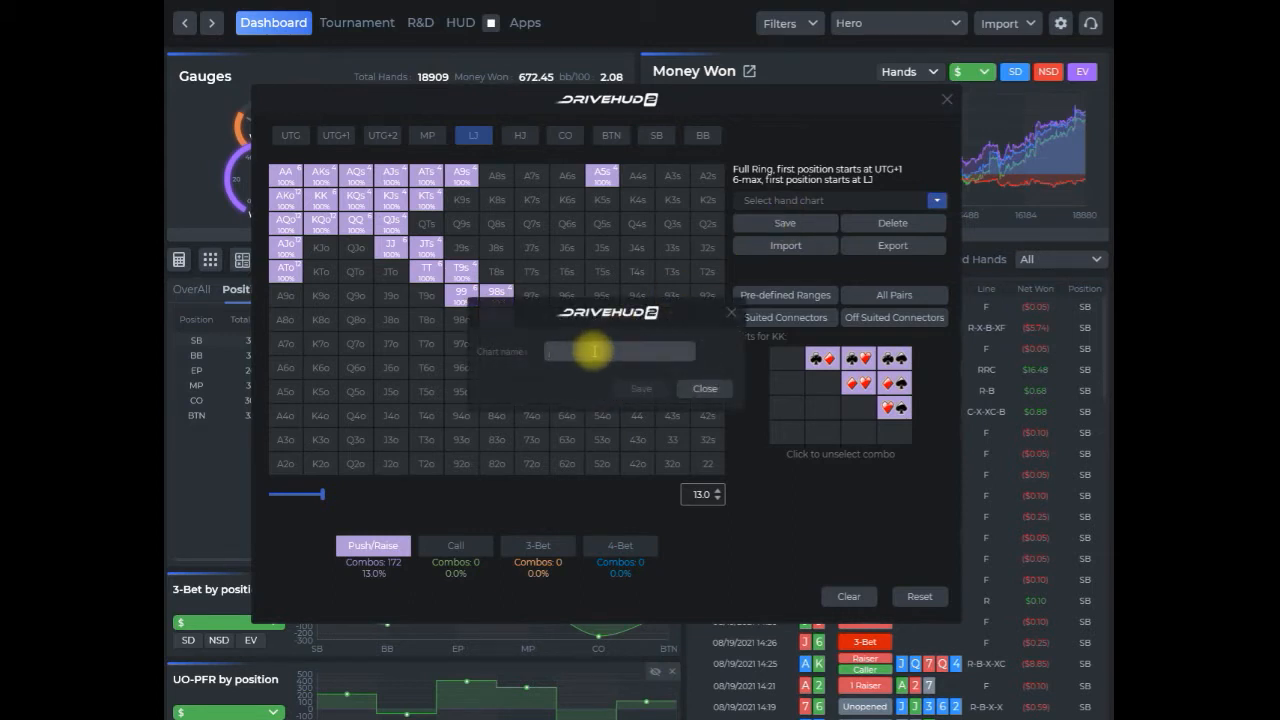
- Name the chart 'RFI UTG 6-max TEST', confirm the save, and close the editor
text(RFI)
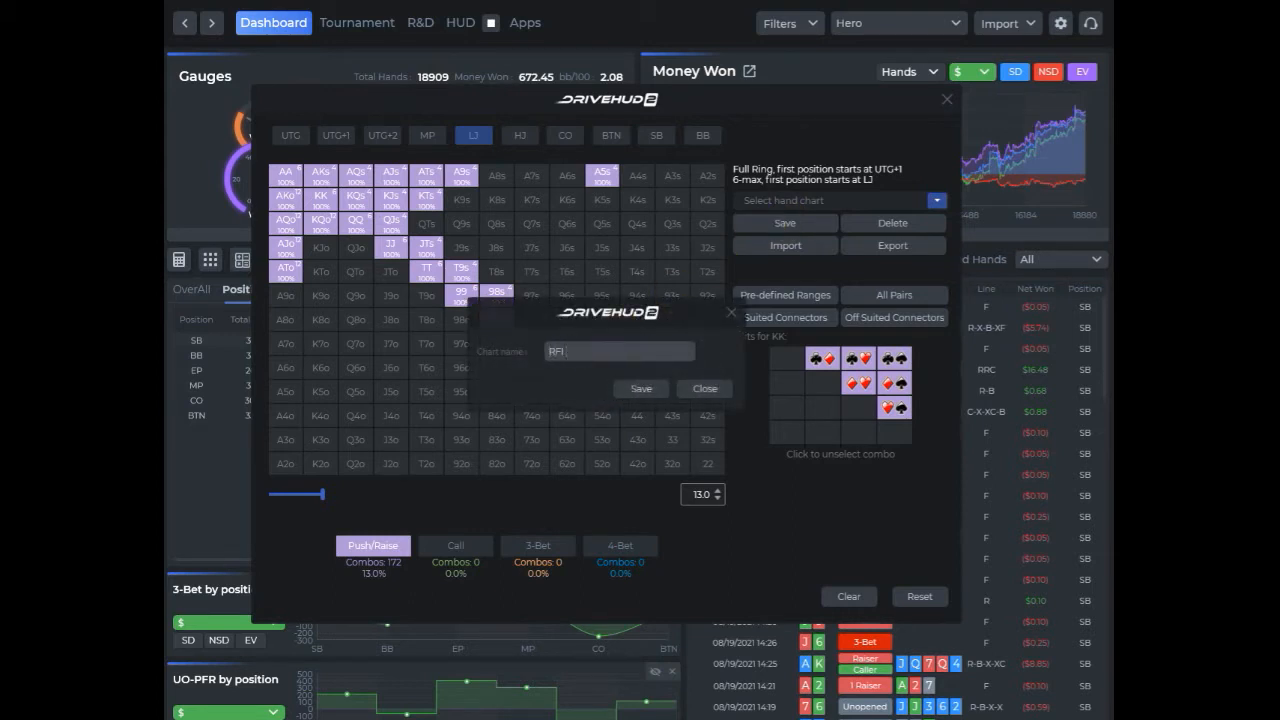
text(UTG)
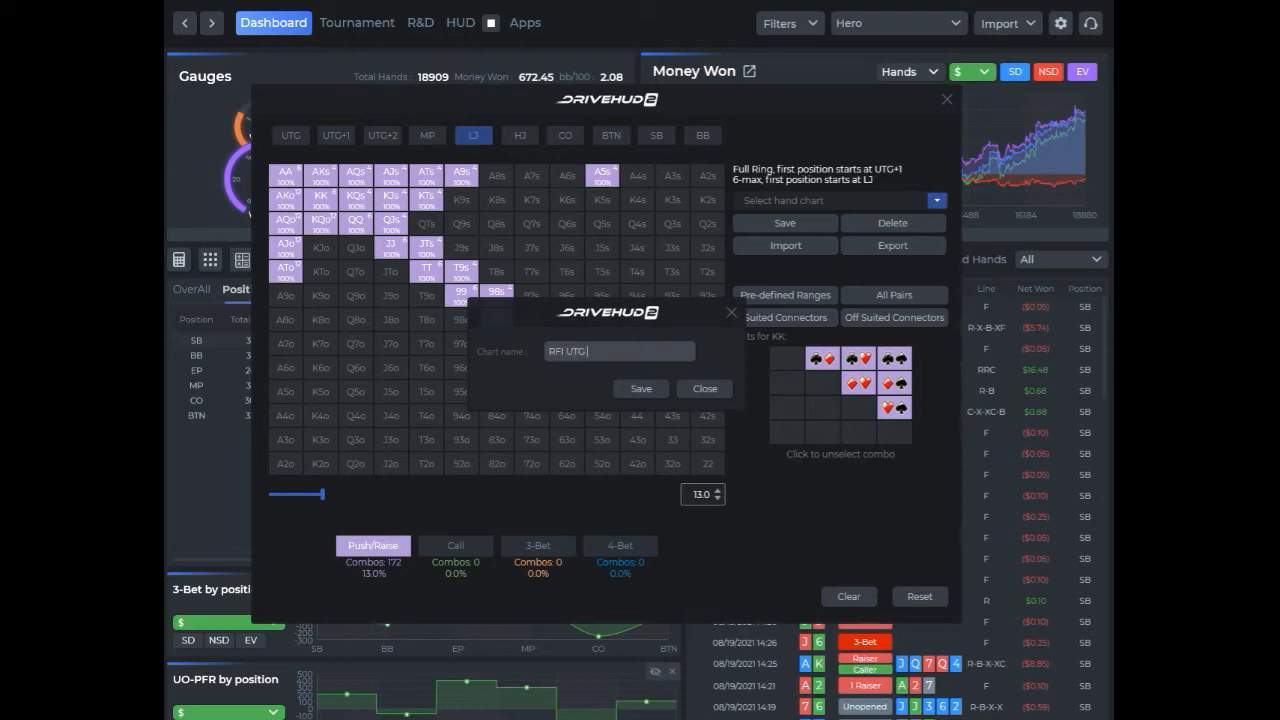
text(6-max TEST)
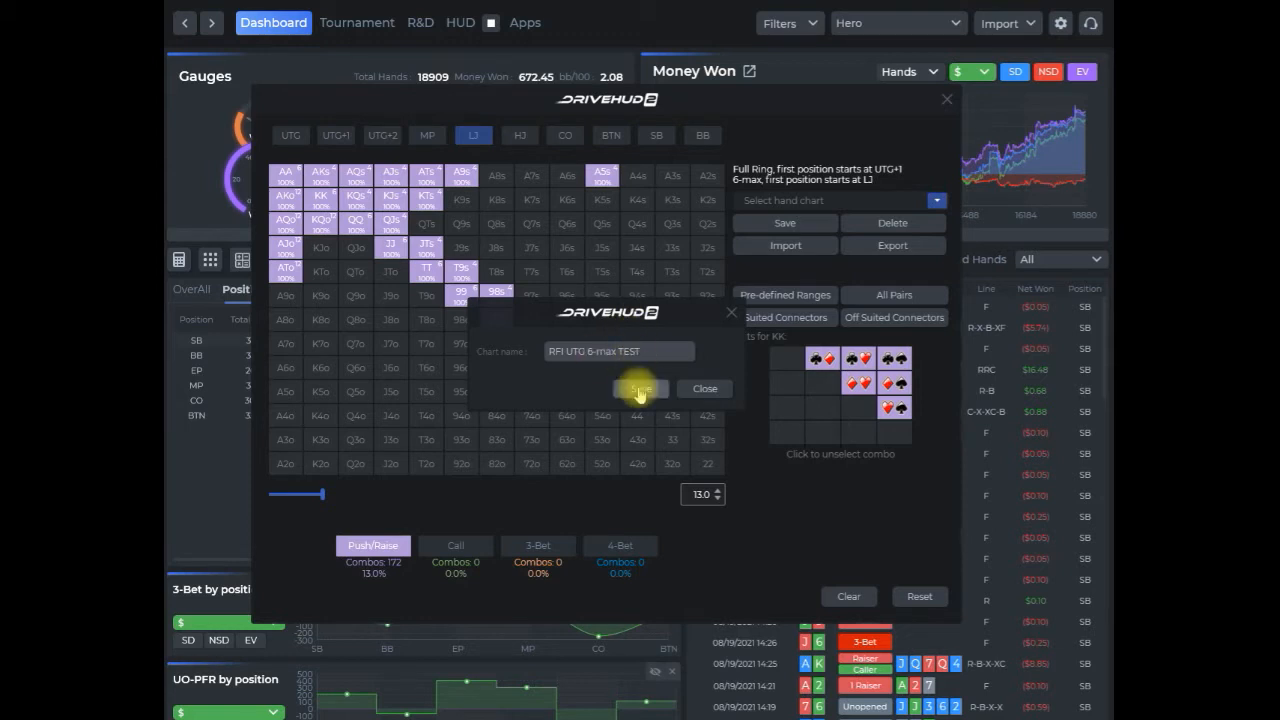
click(640, 388)
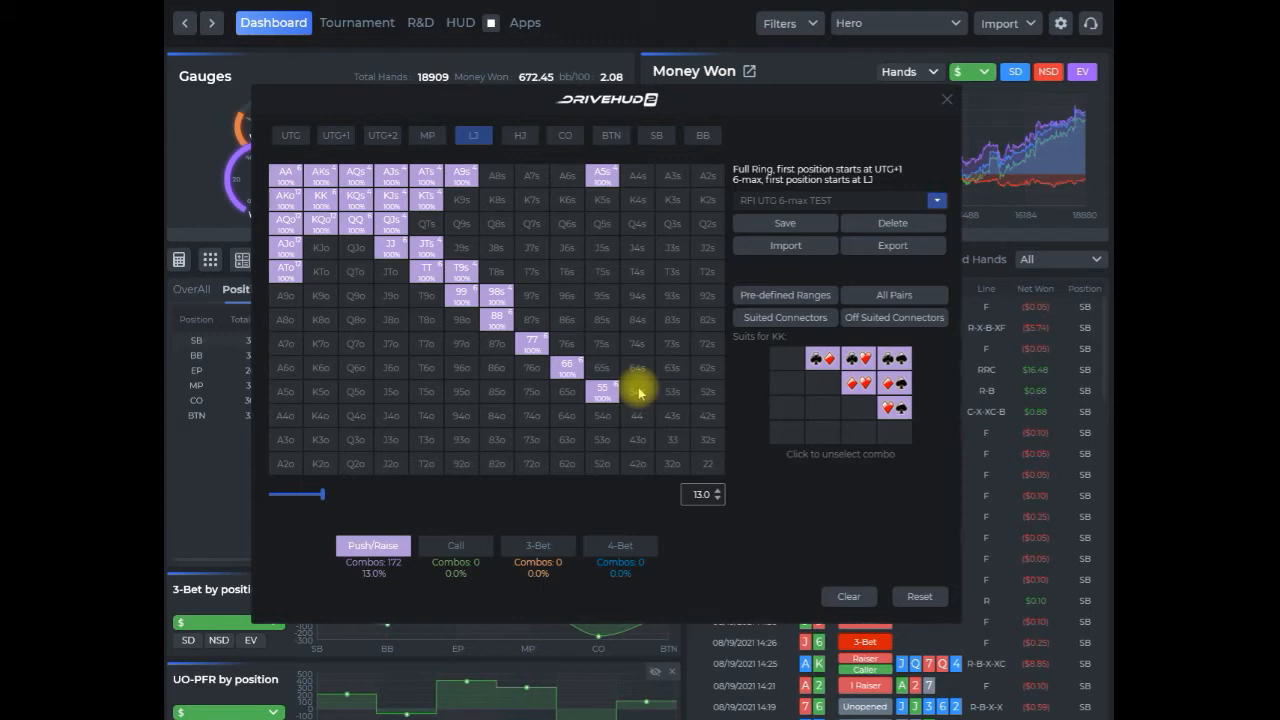
click(946, 100)
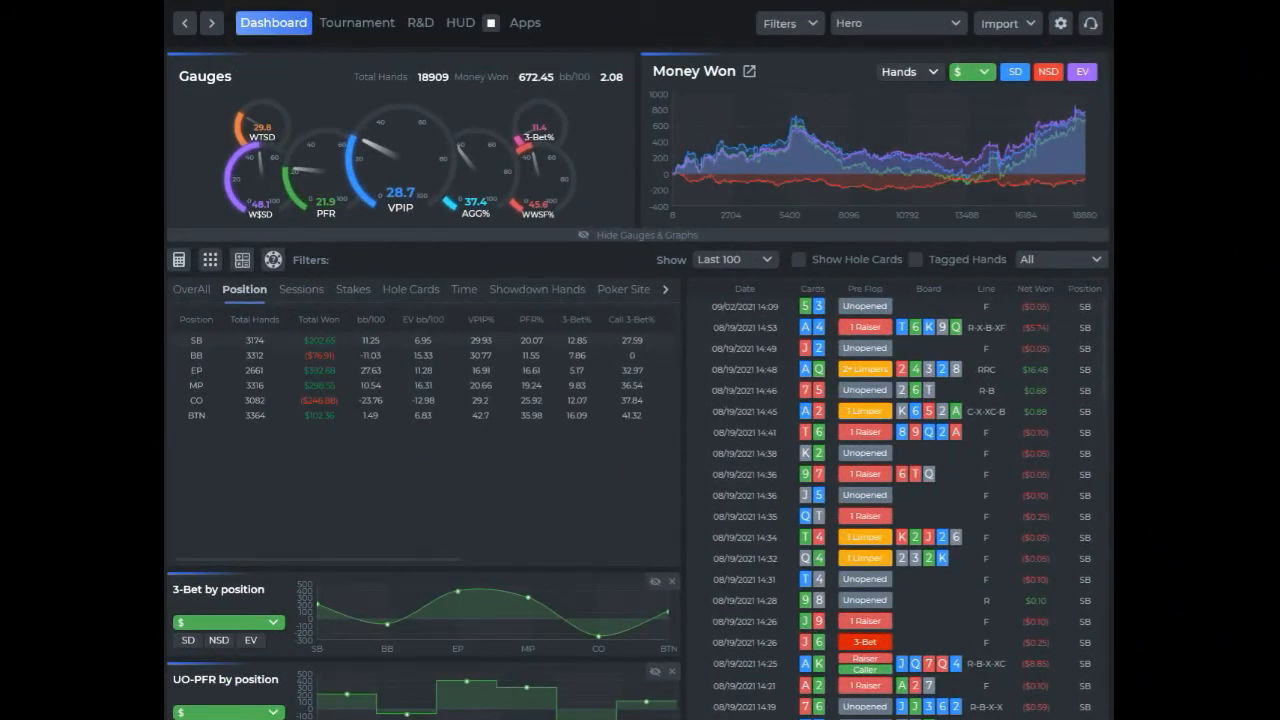
mouse_move(376, 250)
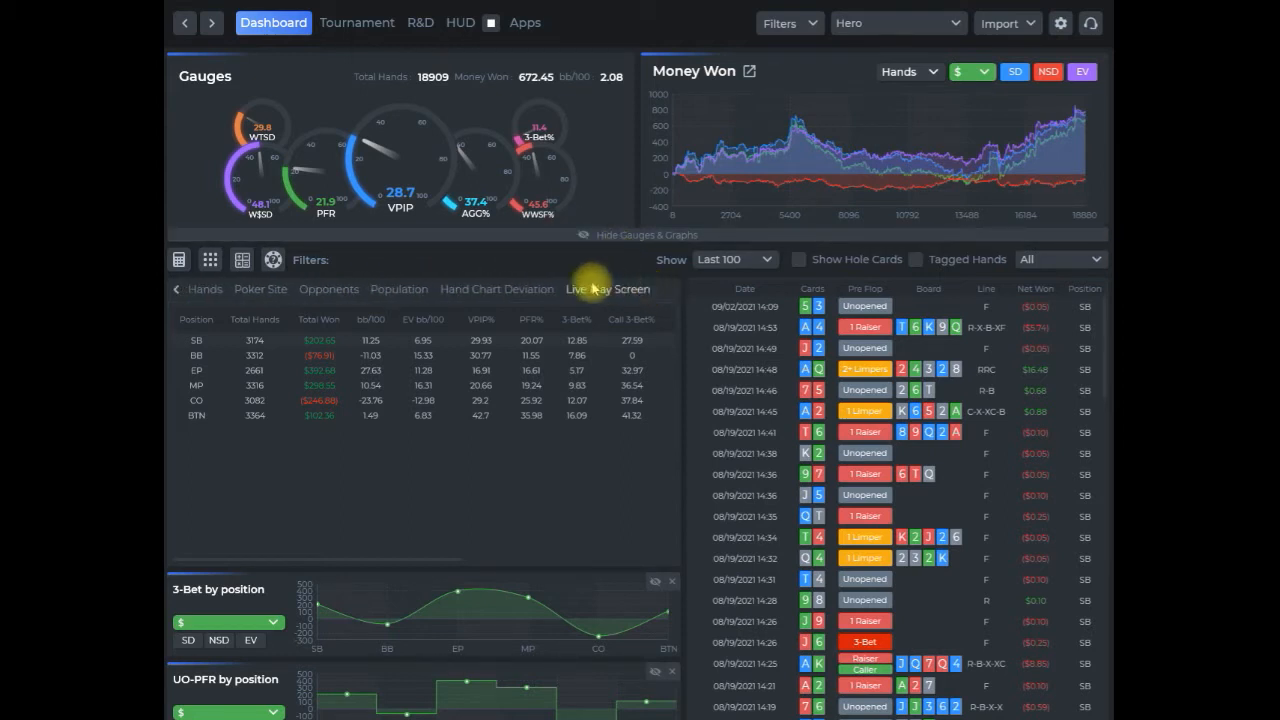
mouse_move(504, 296)
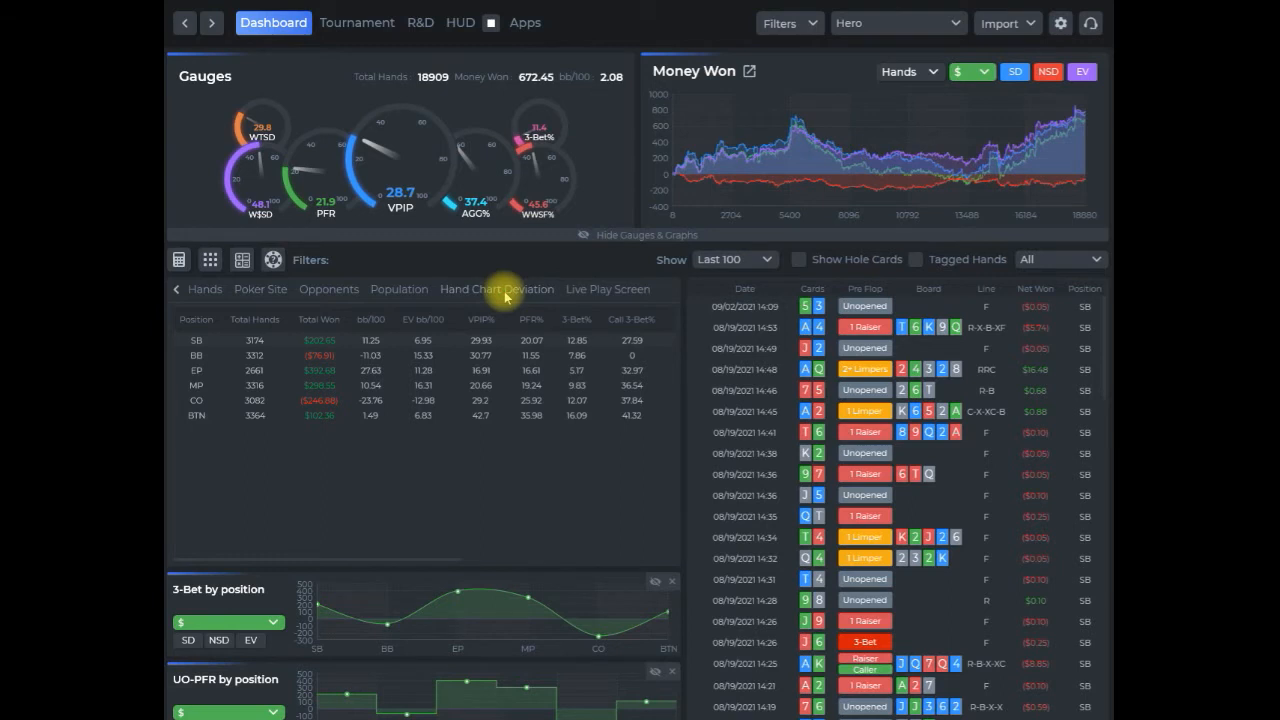
- Show the Hand Chart Deviation report for cash sessions
click(496, 288)
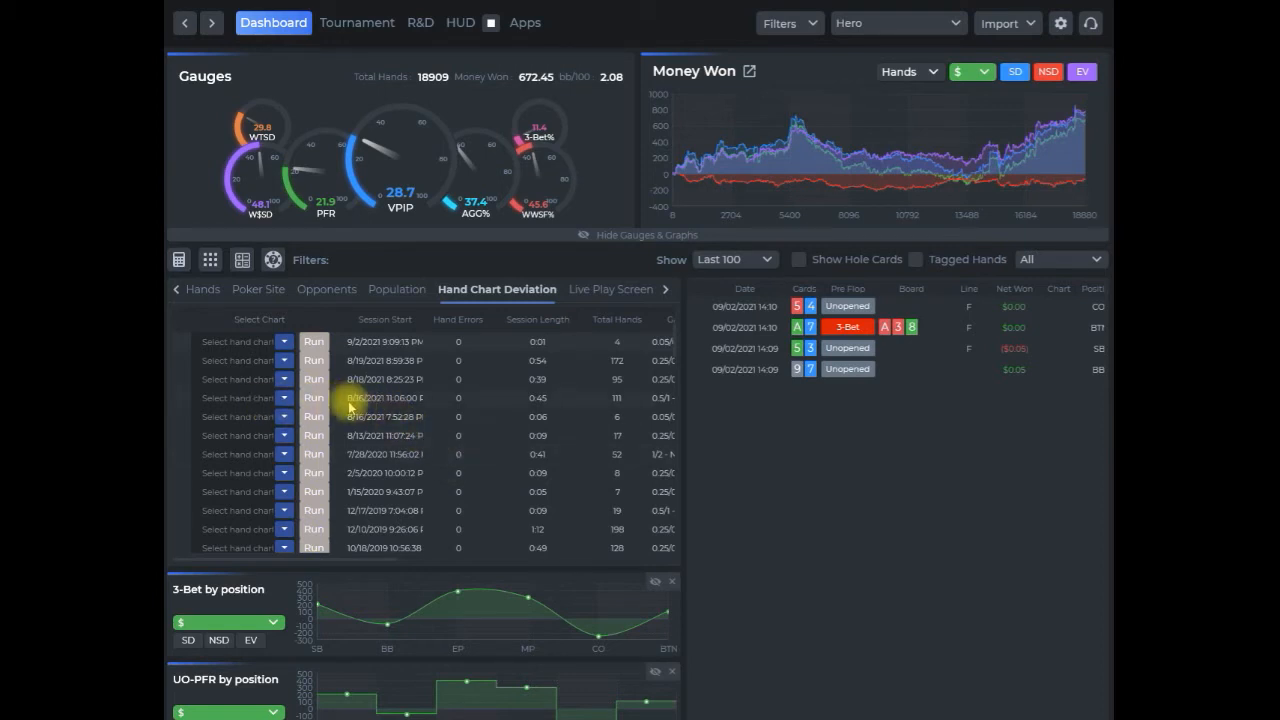
- Run the saved RFI UTG 6-max TEST chart against the 8/16 cash session to list deviating hands
click(284, 396)
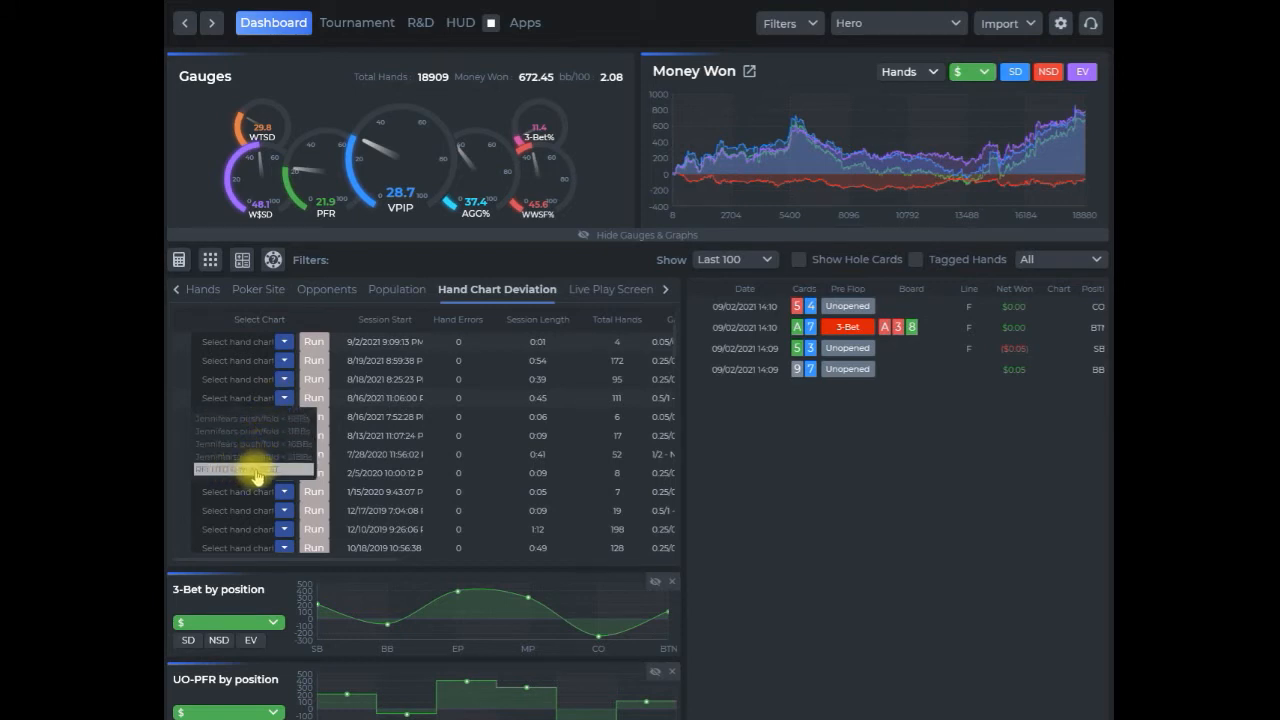
click(256, 468)
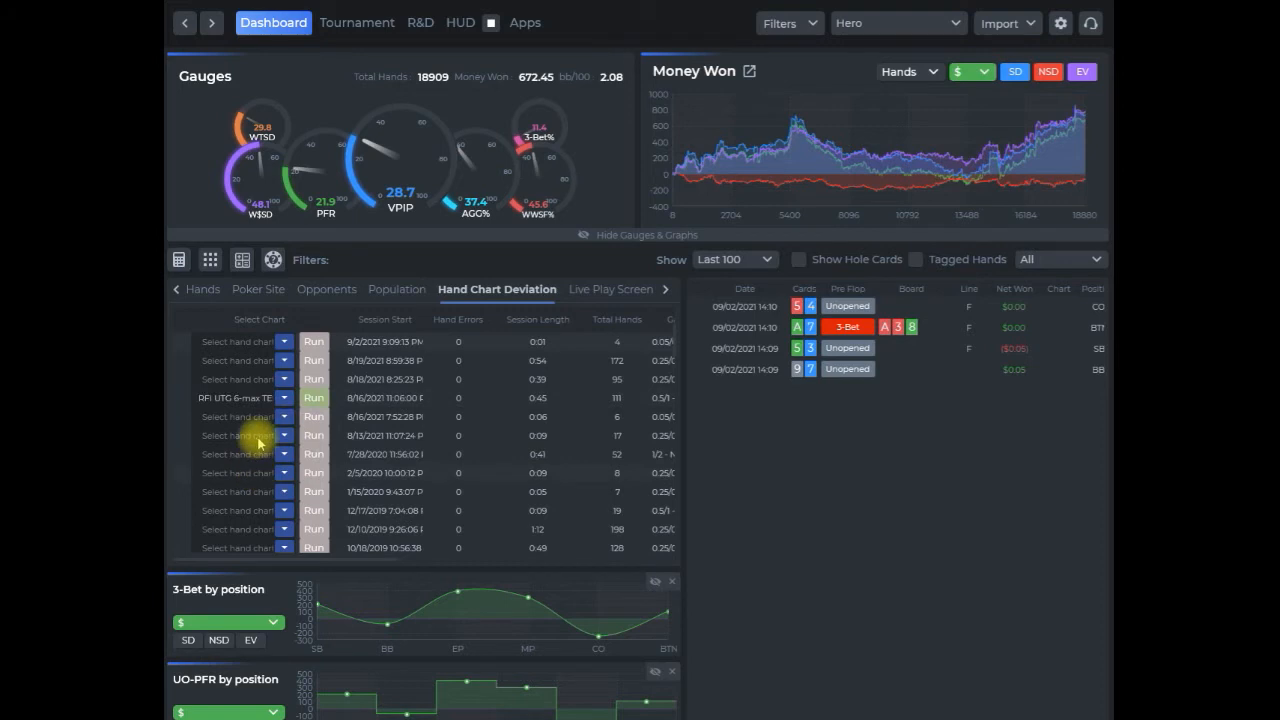
click(314, 396)
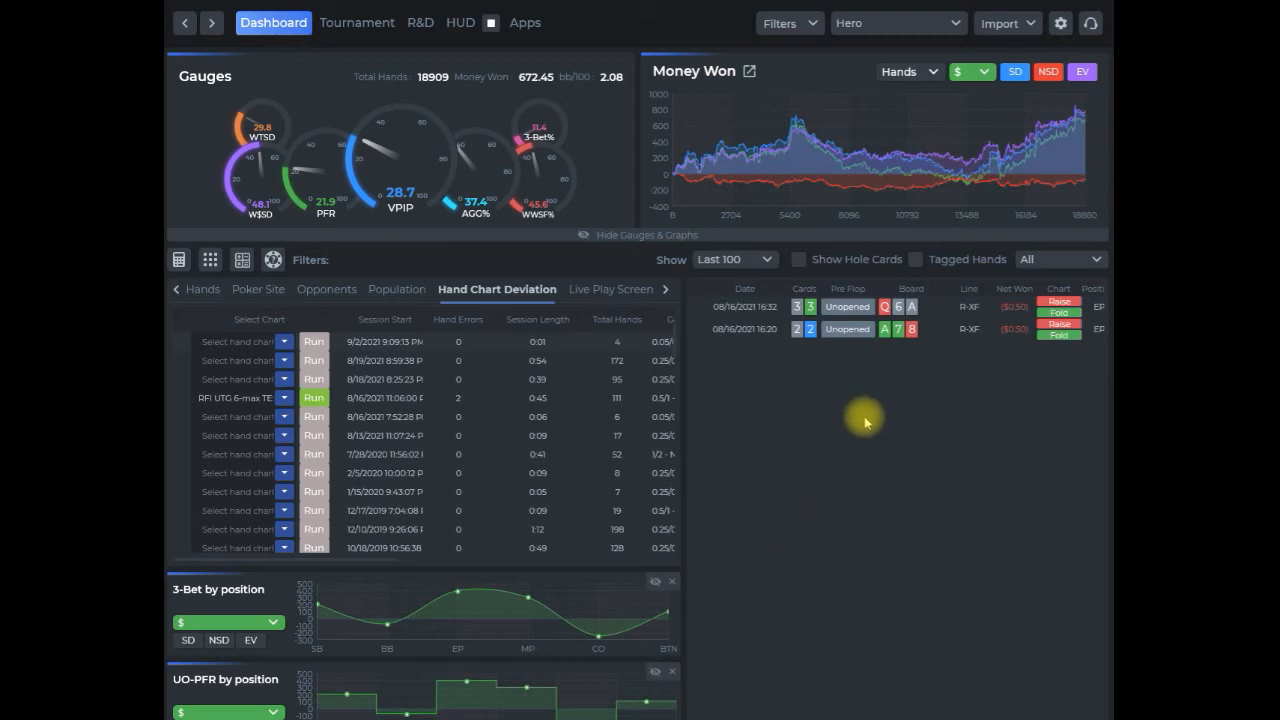
mouse_move(918, 392)
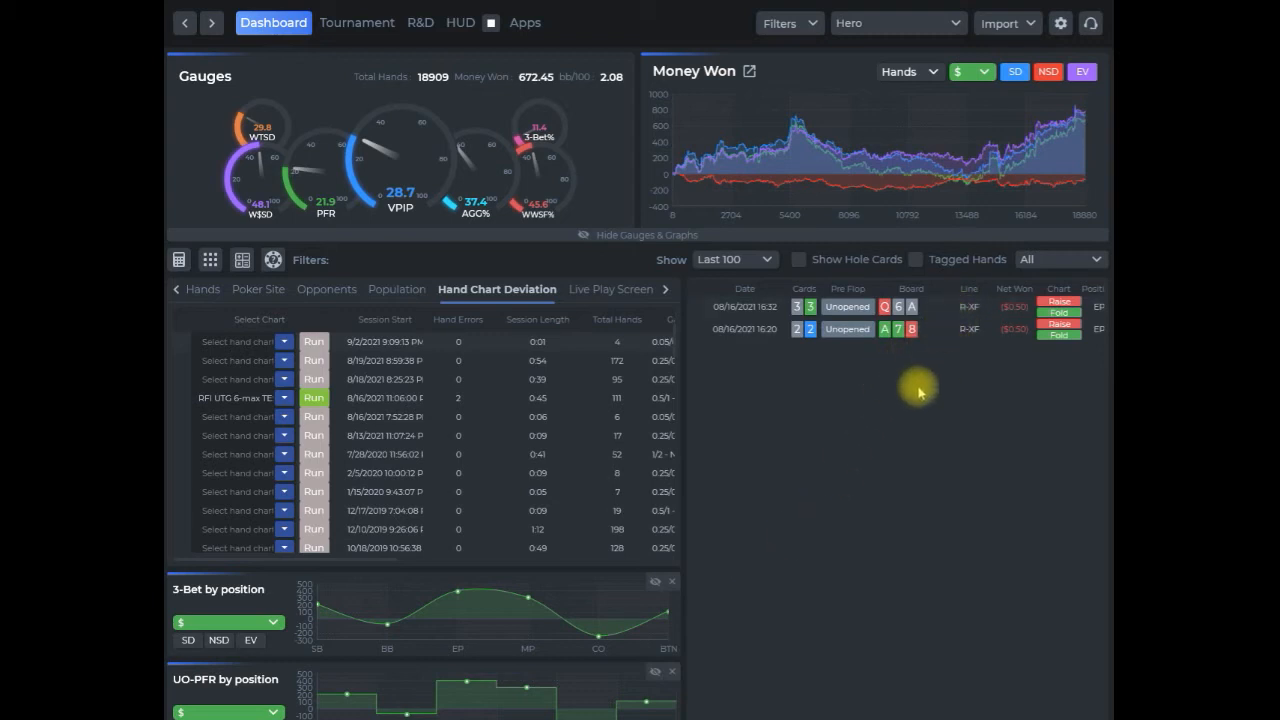
mouse_move(850, 400)
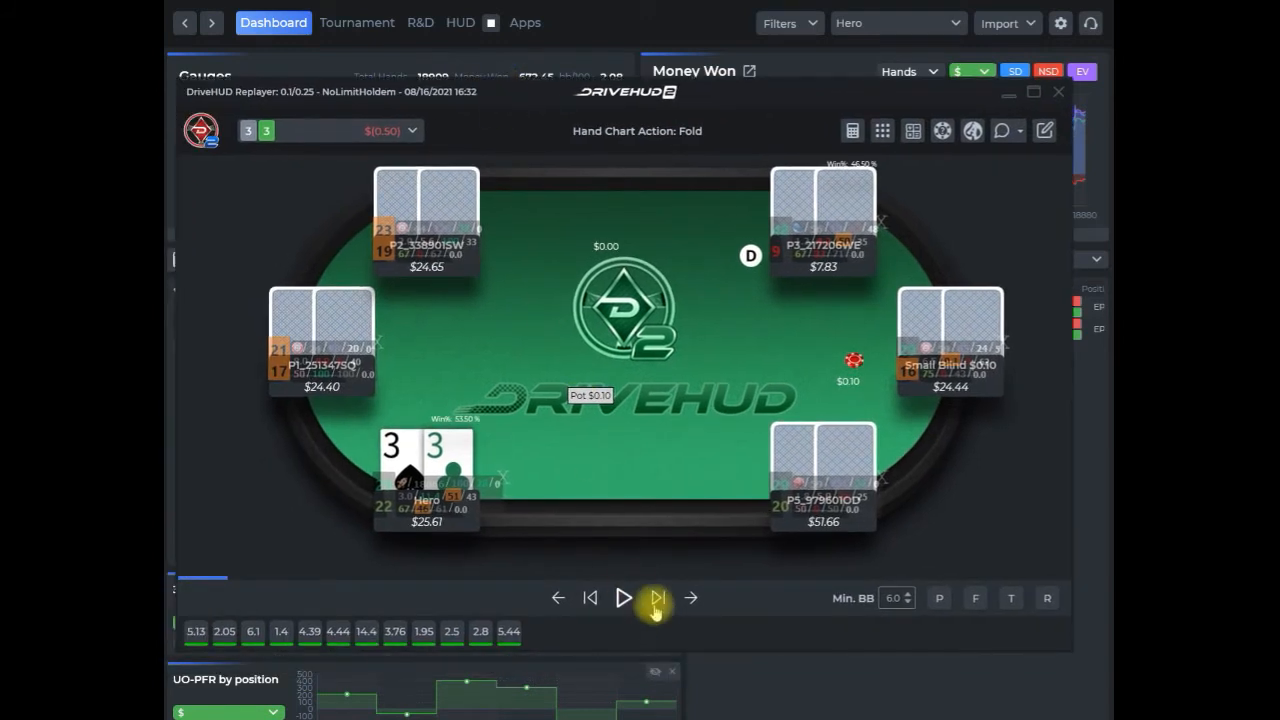
click(656, 596)
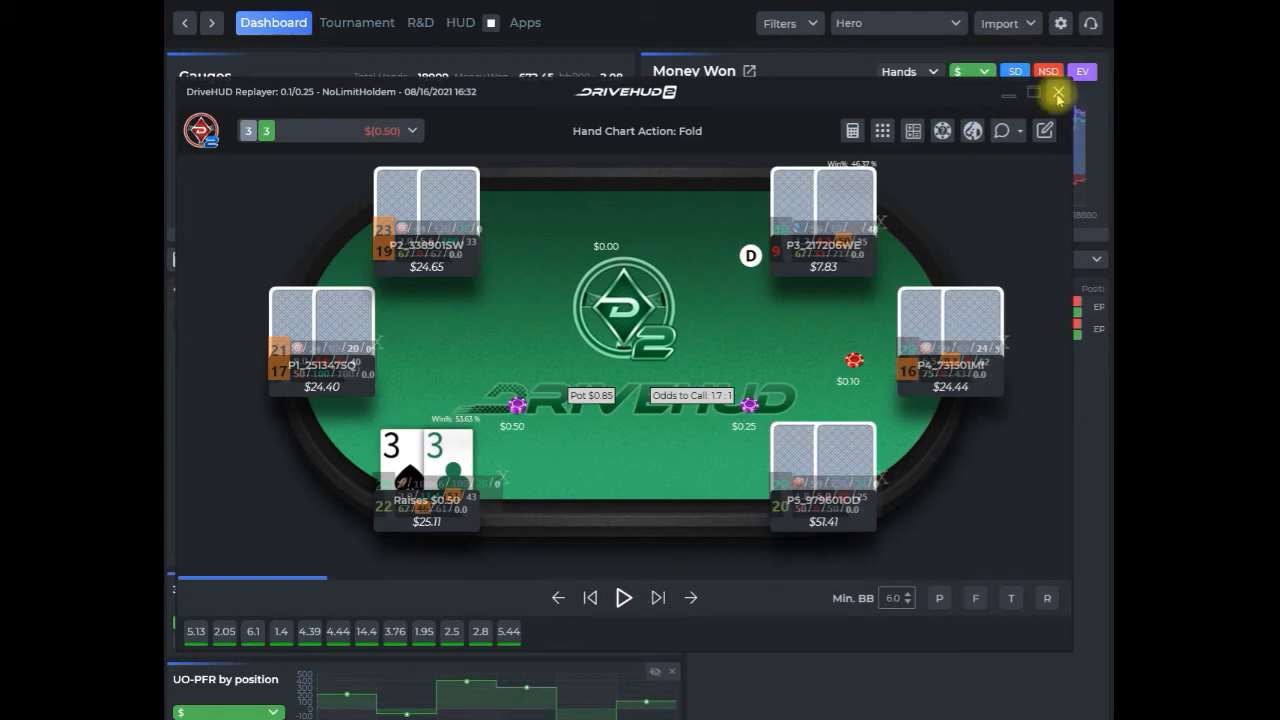
click(1056, 96)
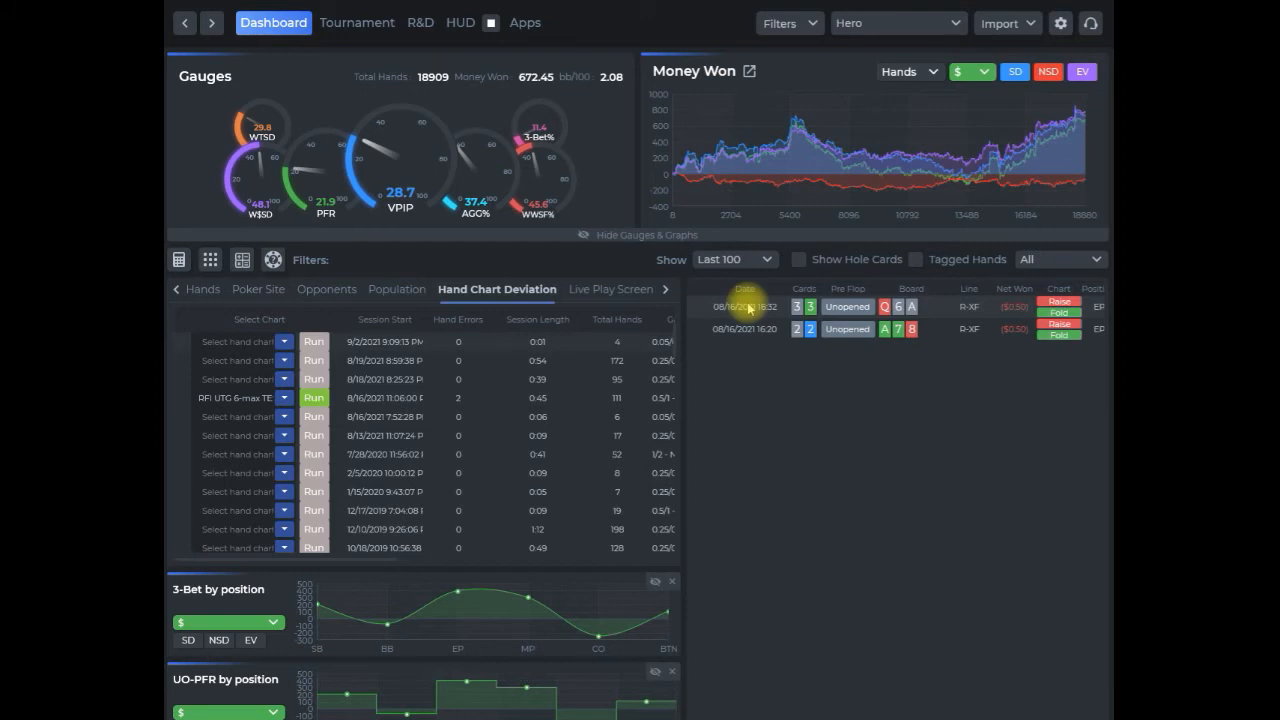
right_click(744, 308)
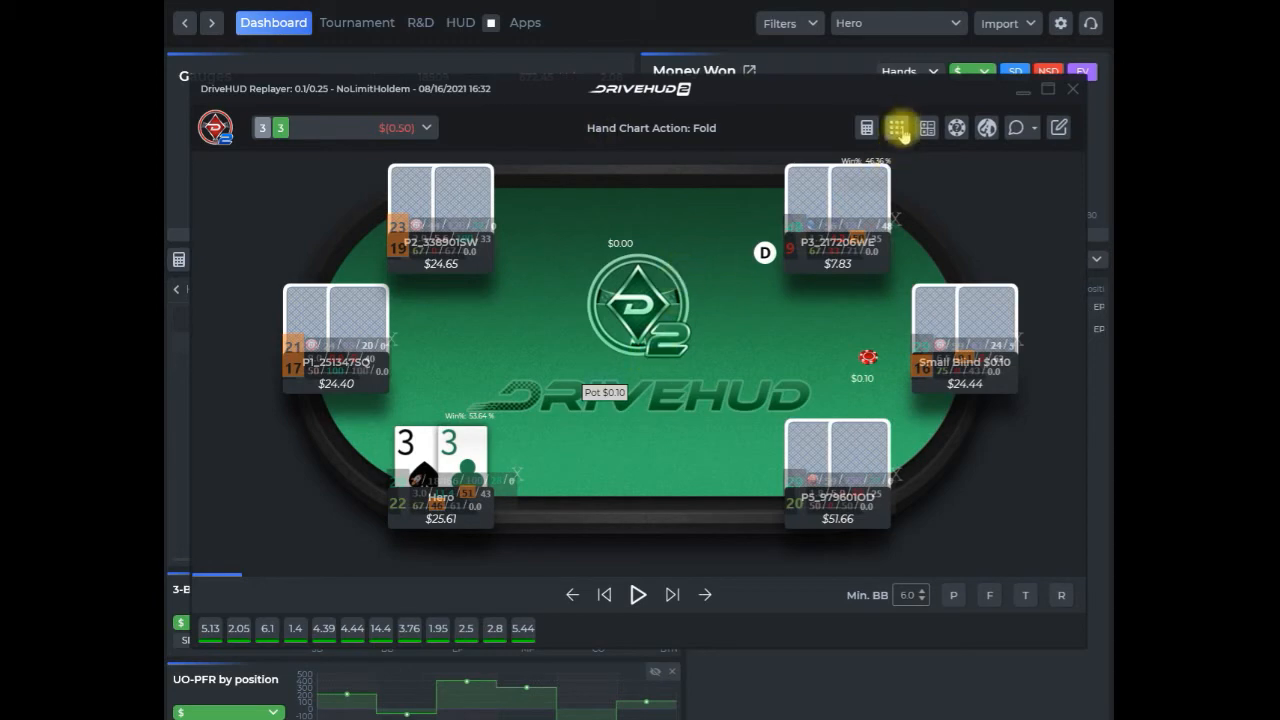
- Close the hand replayer, returning to the deviation report's flagged hands
click(896, 128)
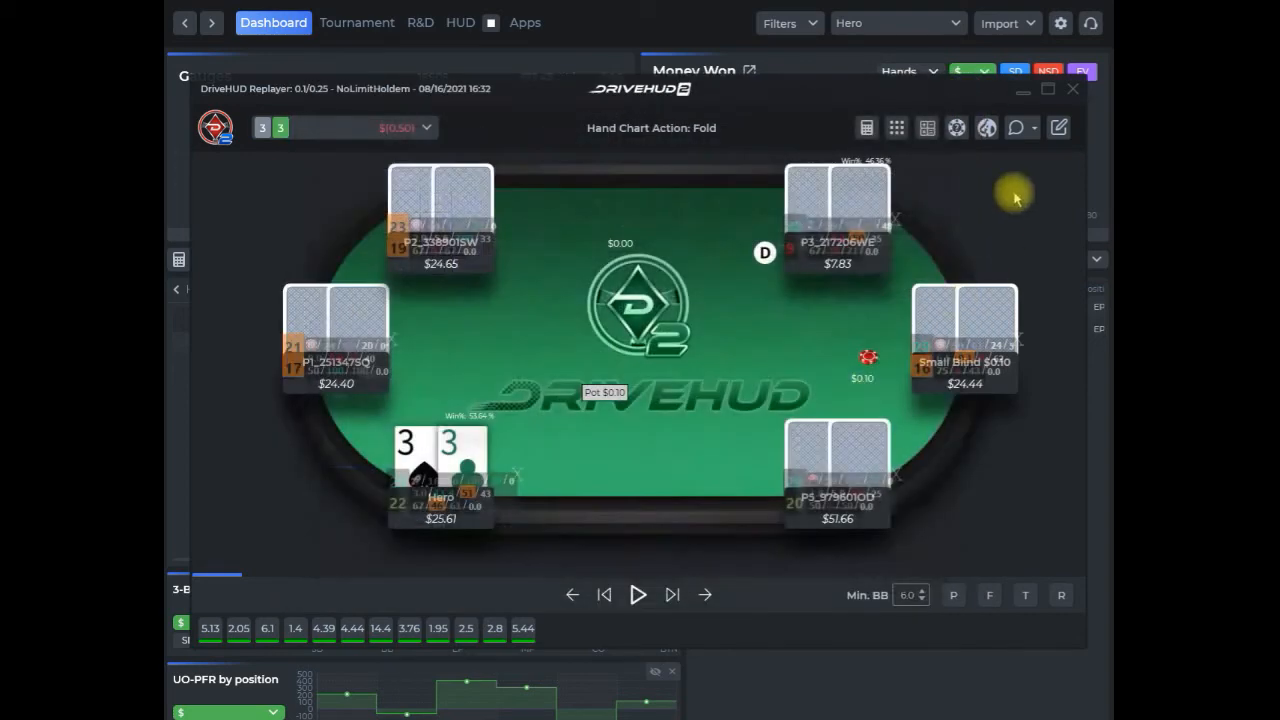
click(1072, 88)
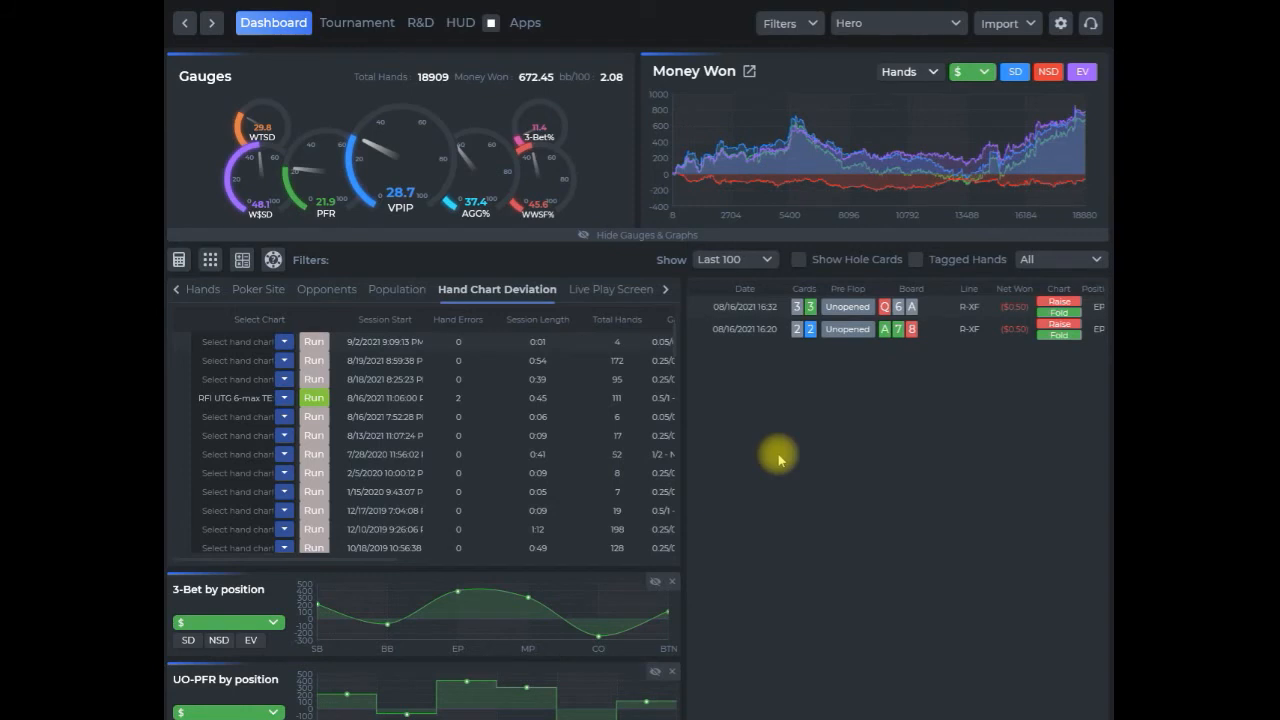
mouse_move(312, 278)
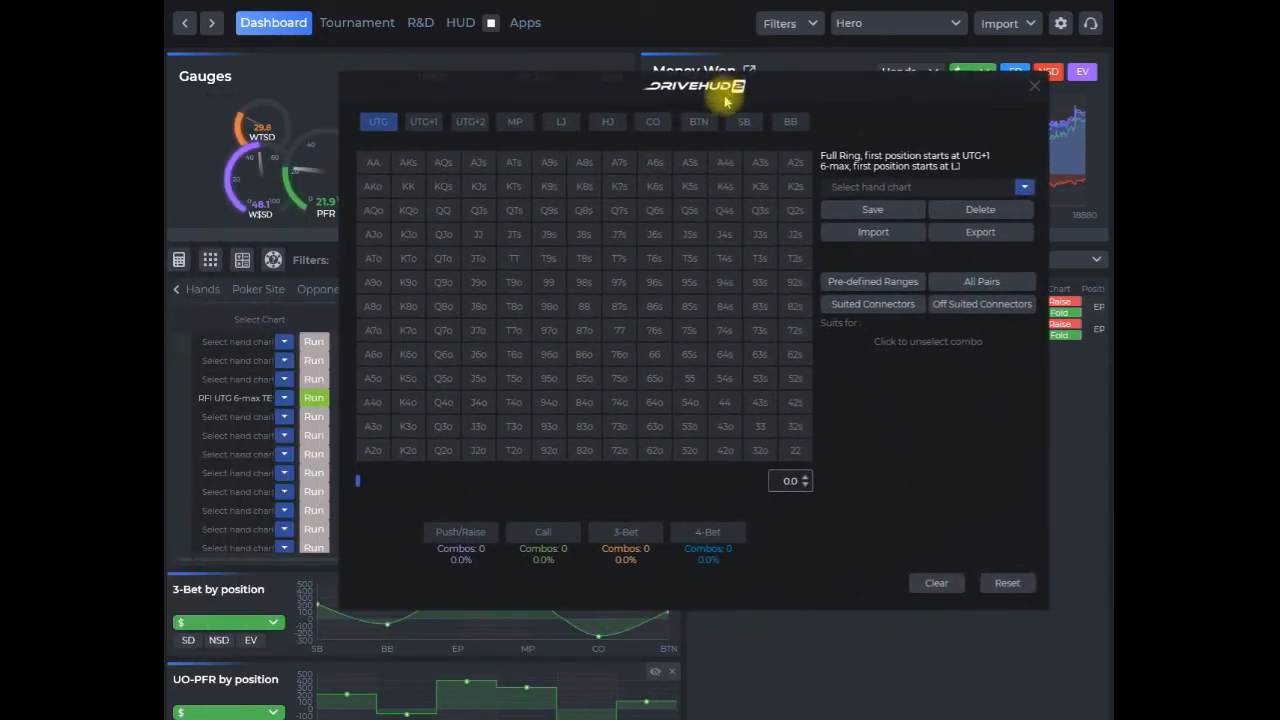
mouse_move(676, 284)
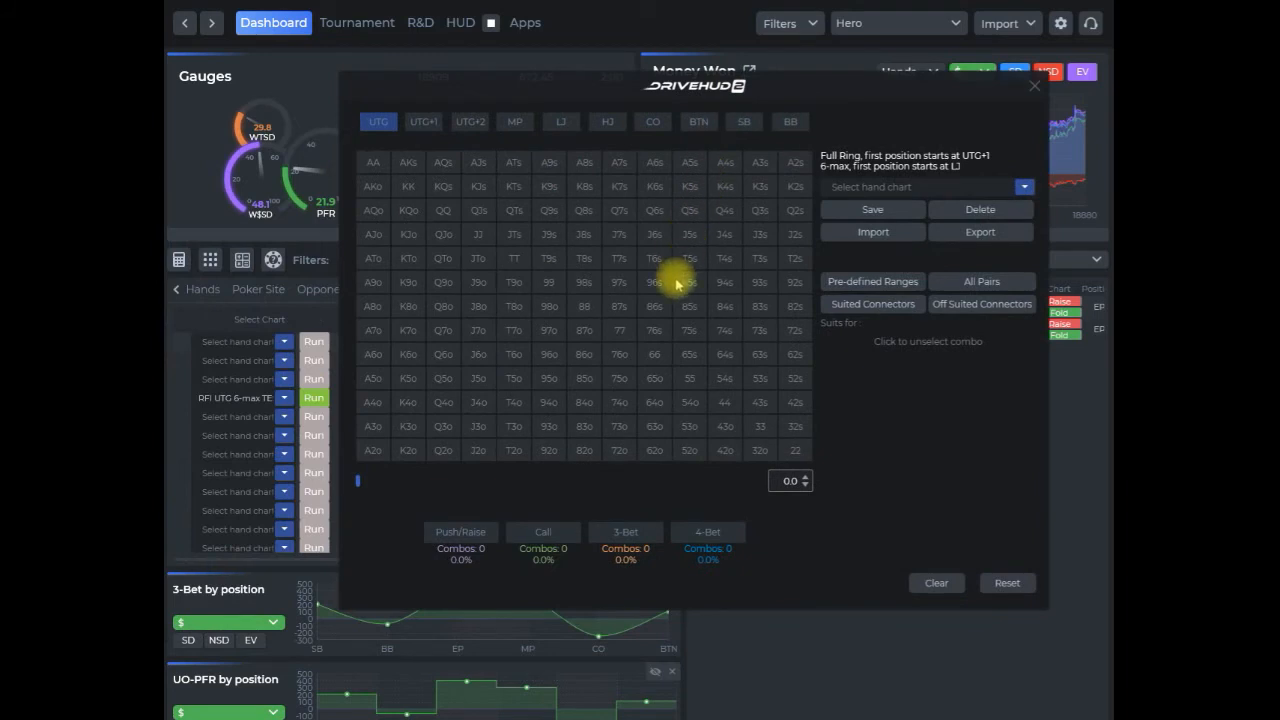
- Look over the empty range grid and close the hand chart editor
click(698, 122)
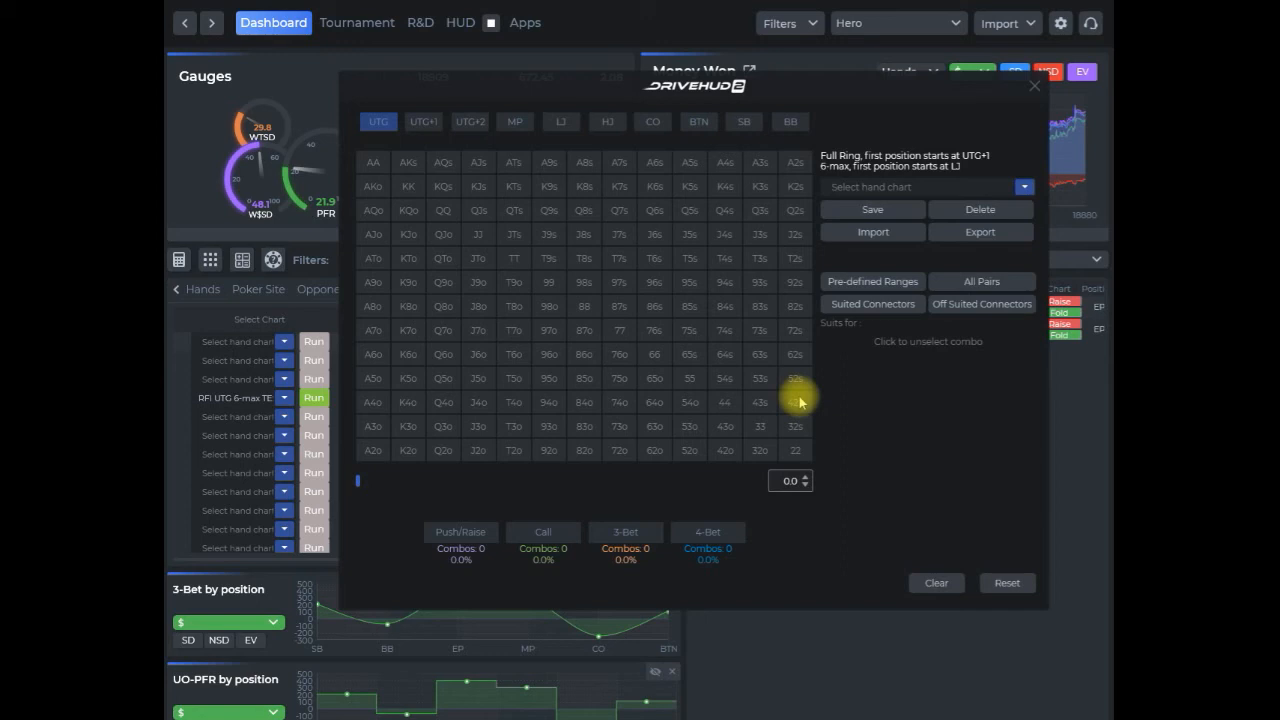
mouse_move(970, 104)
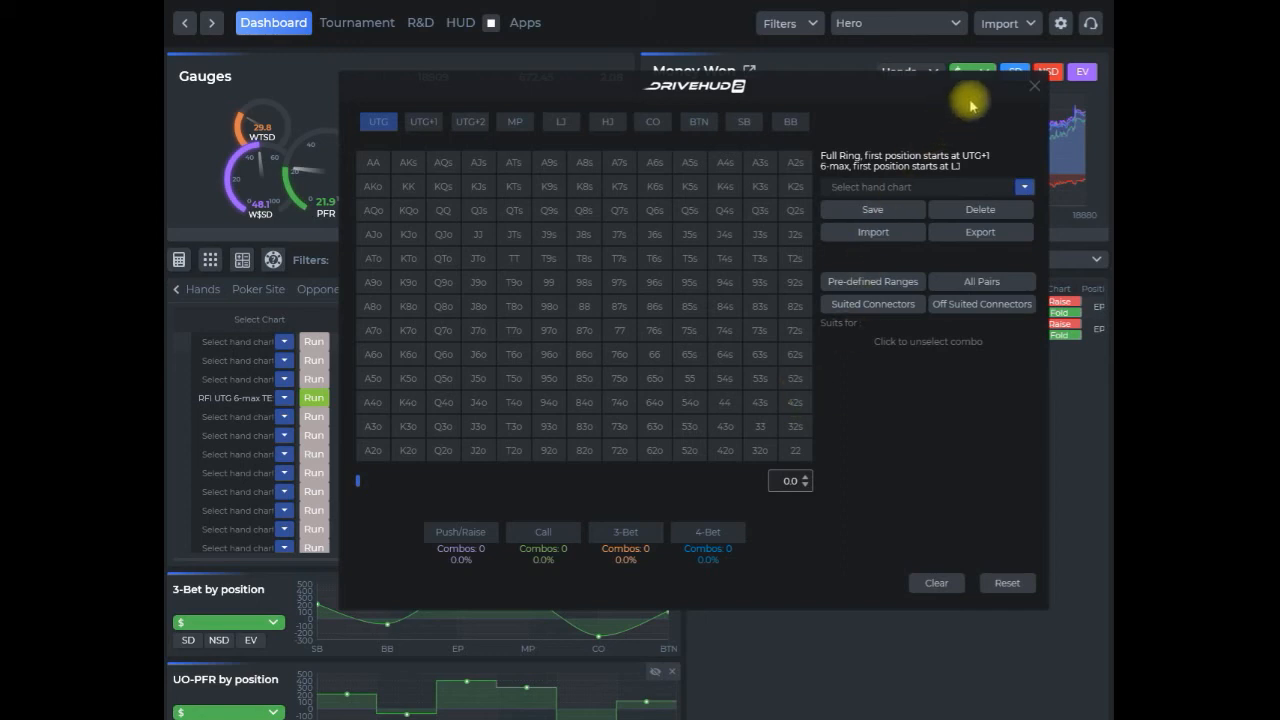
click(1034, 84)
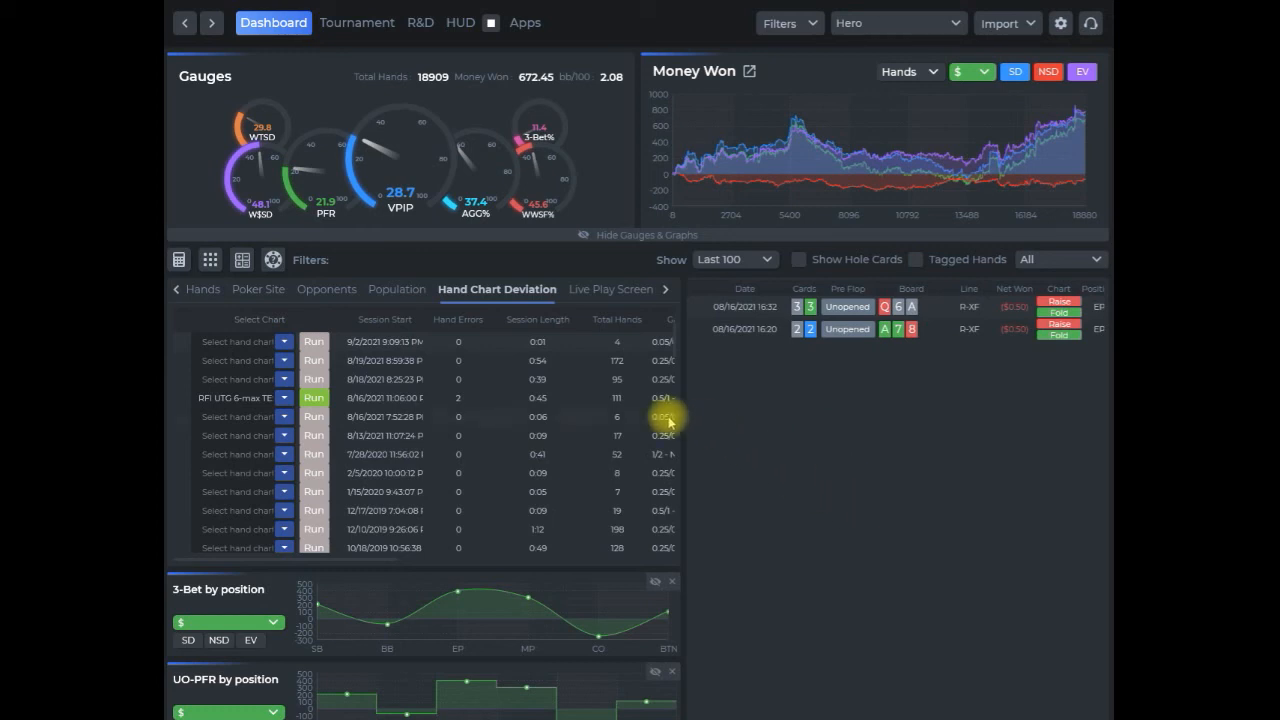
mouse_move(510, 436)
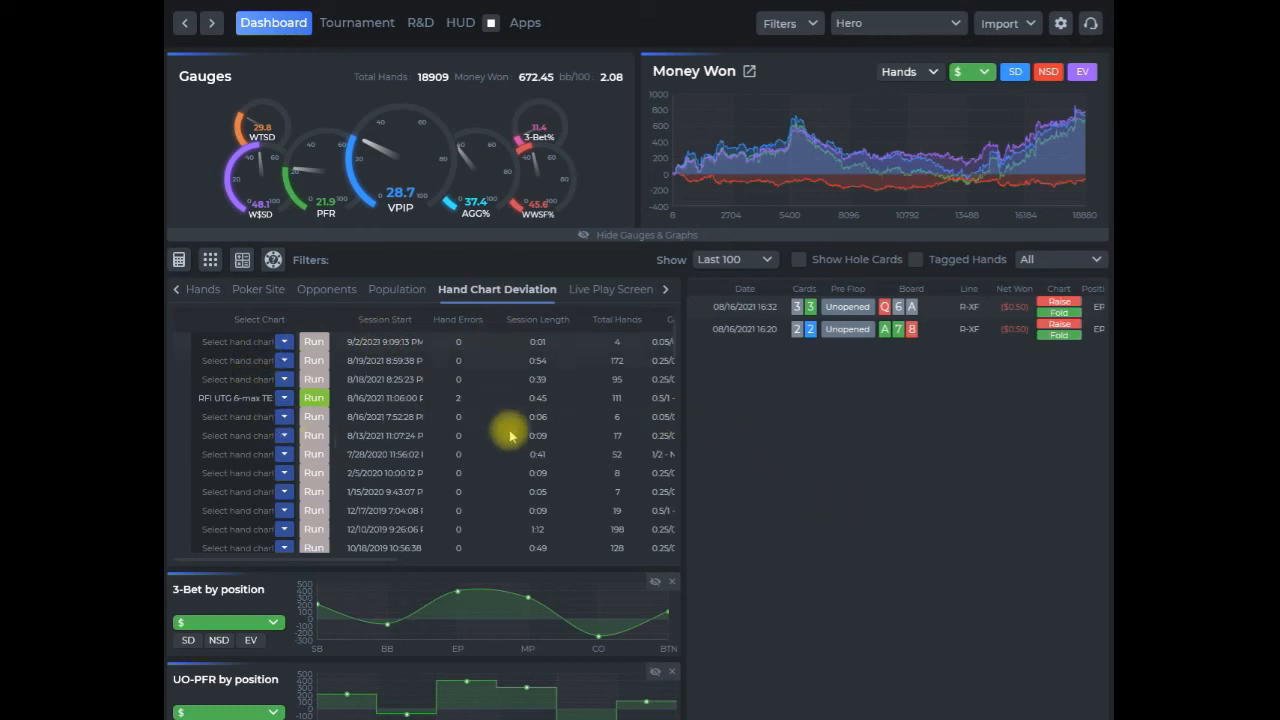
mouse_move(454, 456)
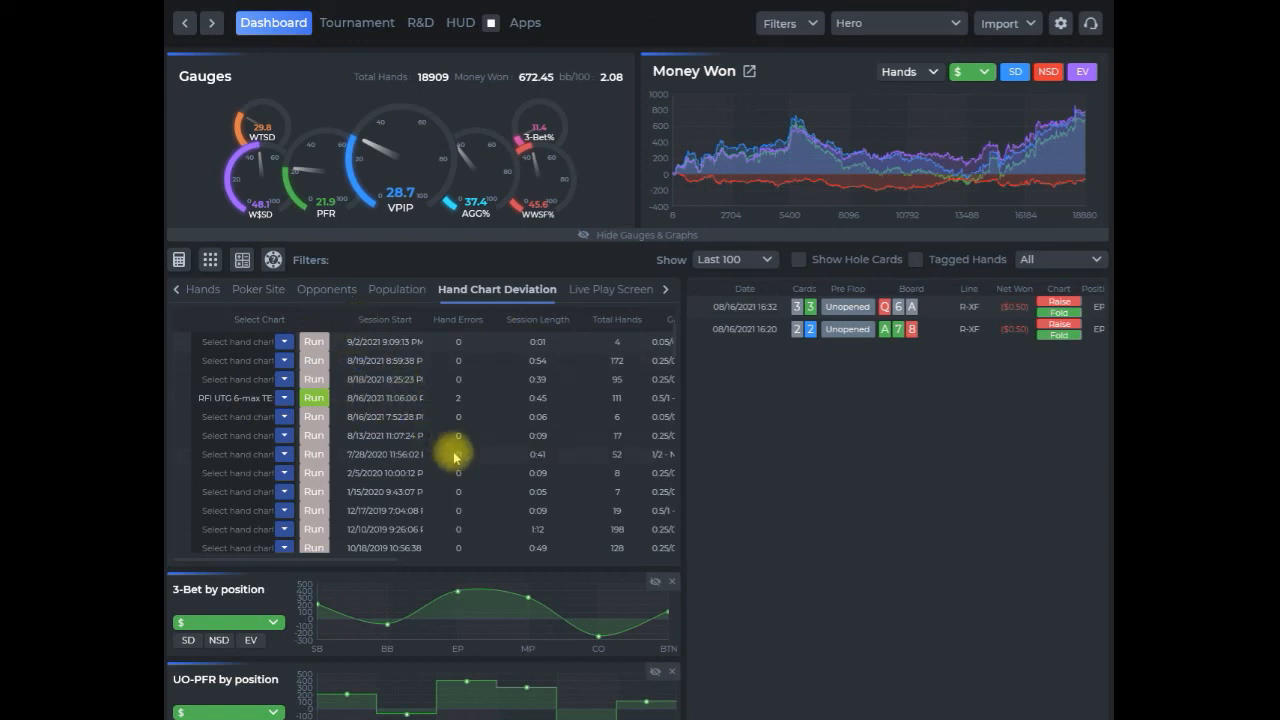
mouse_move(556, 412)
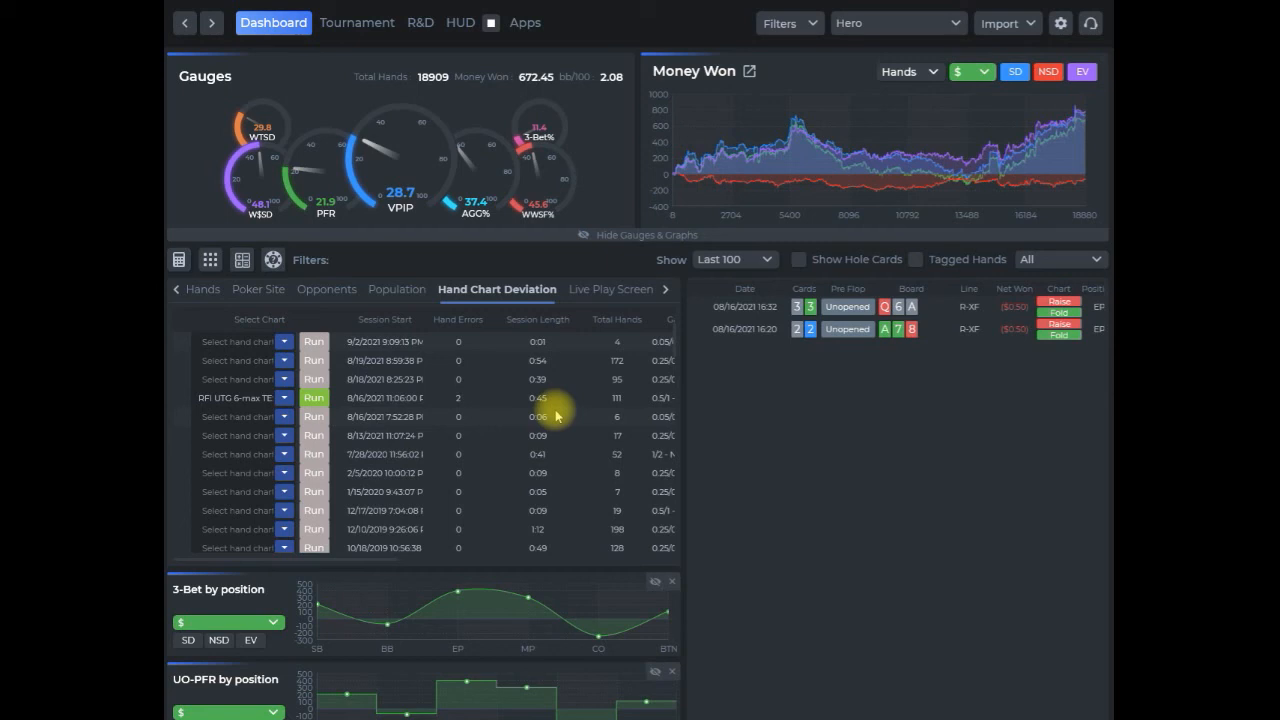
mouse_move(356, 30)
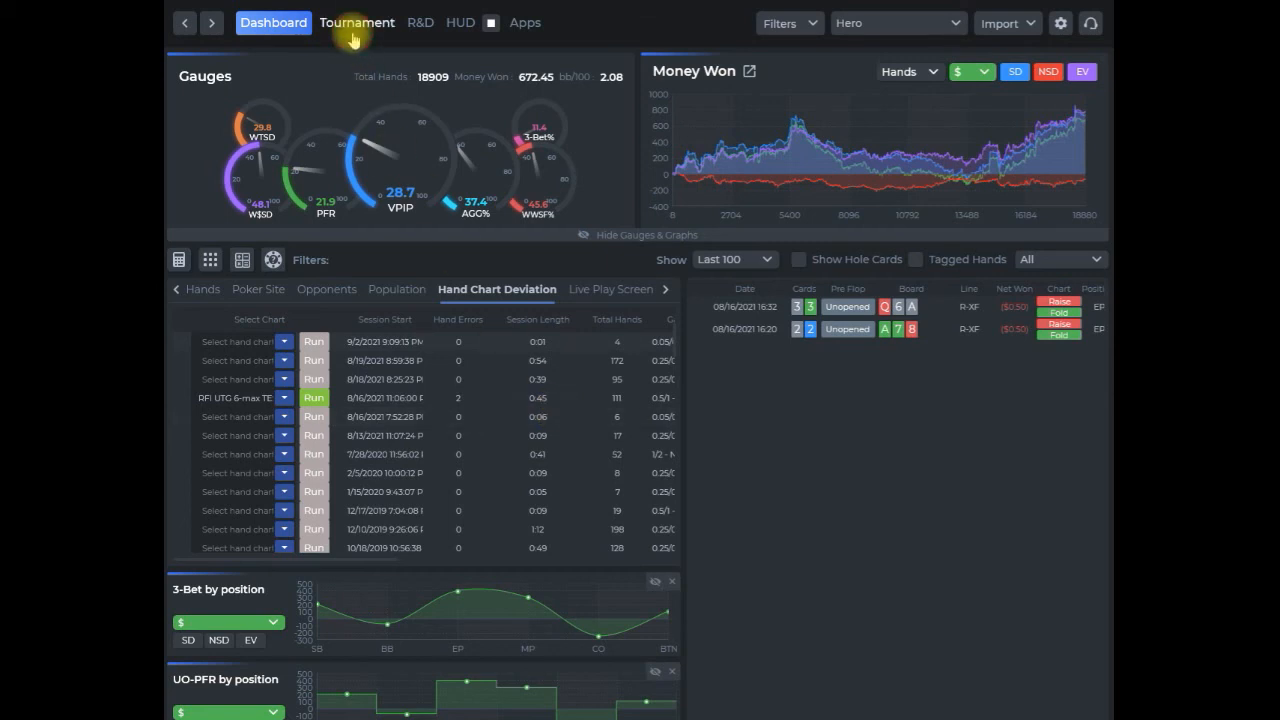
mouse_move(536, 418)
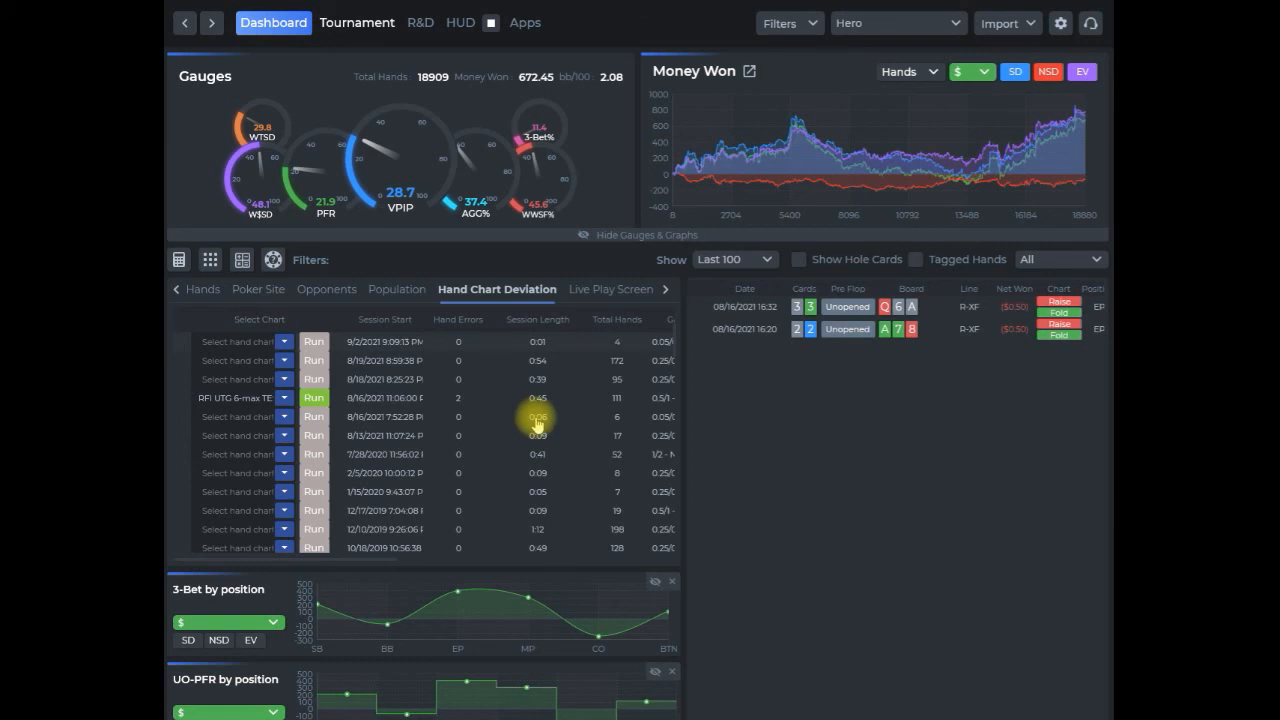
- Switch to the Tournament statistics view
click(356, 22)
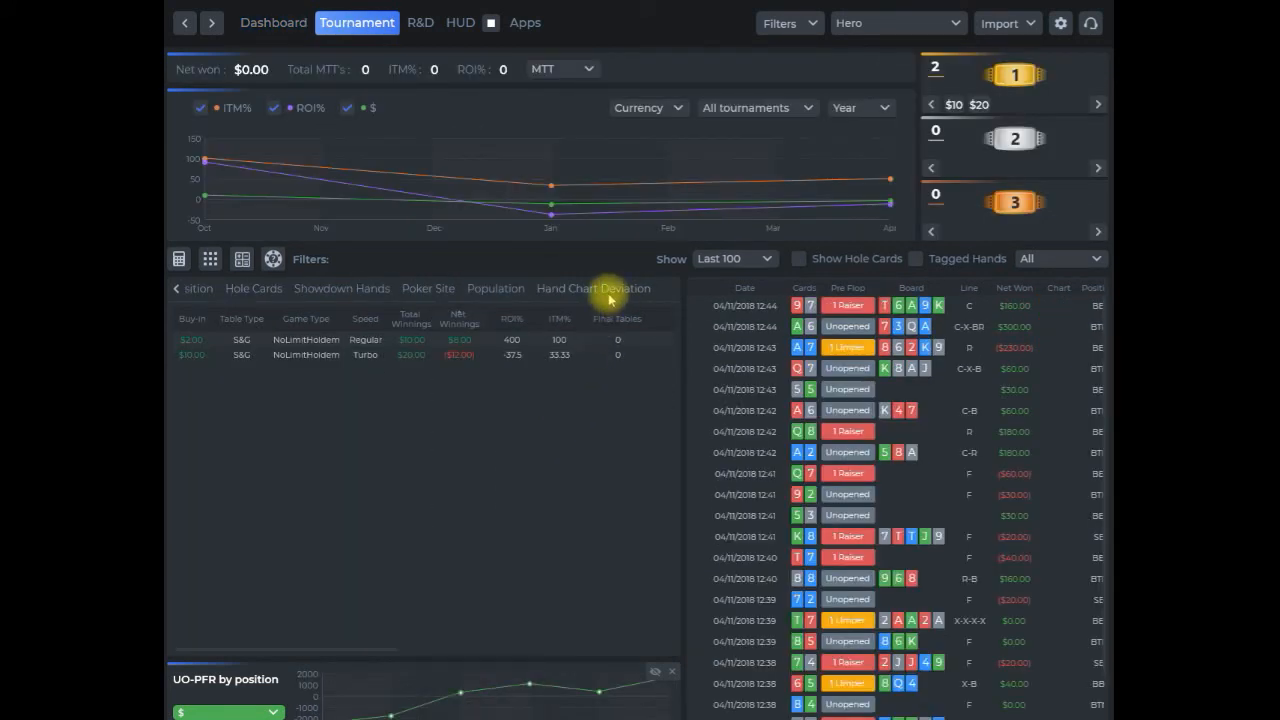
mouse_move(502, 476)
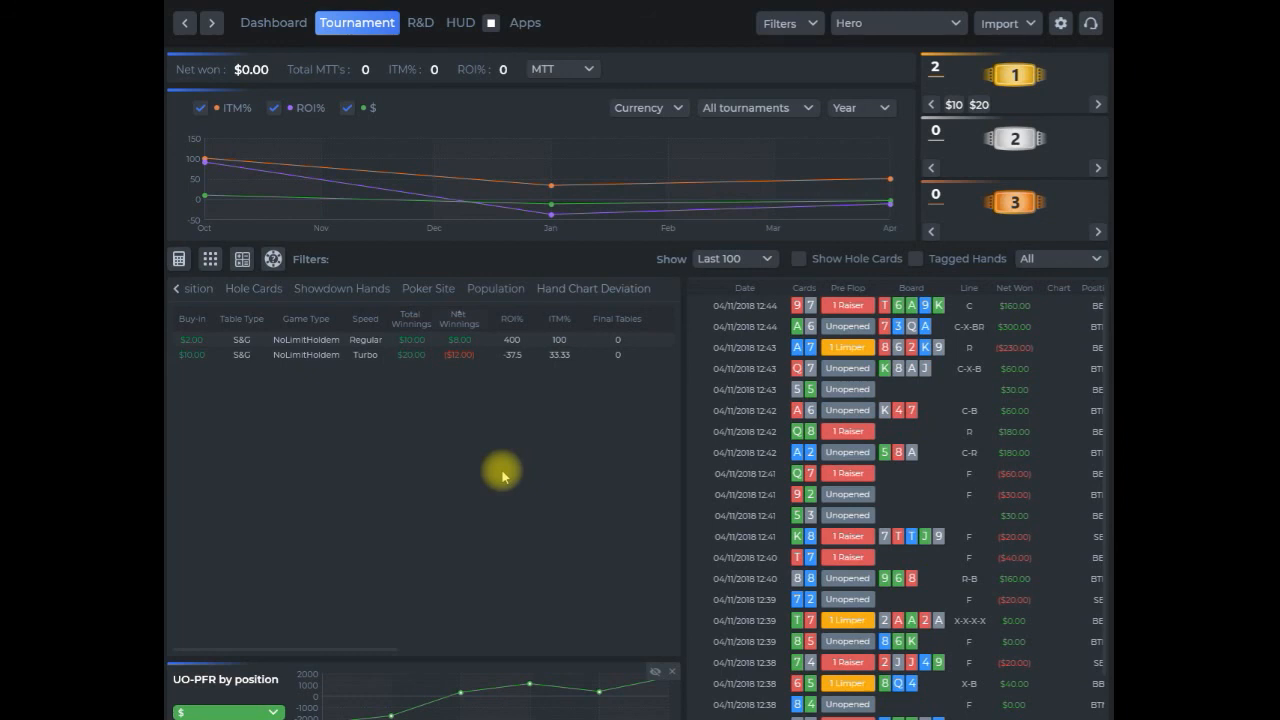
- Run a saved chart on the first tournament session in the Hand Chart Deviation report
click(592, 288)
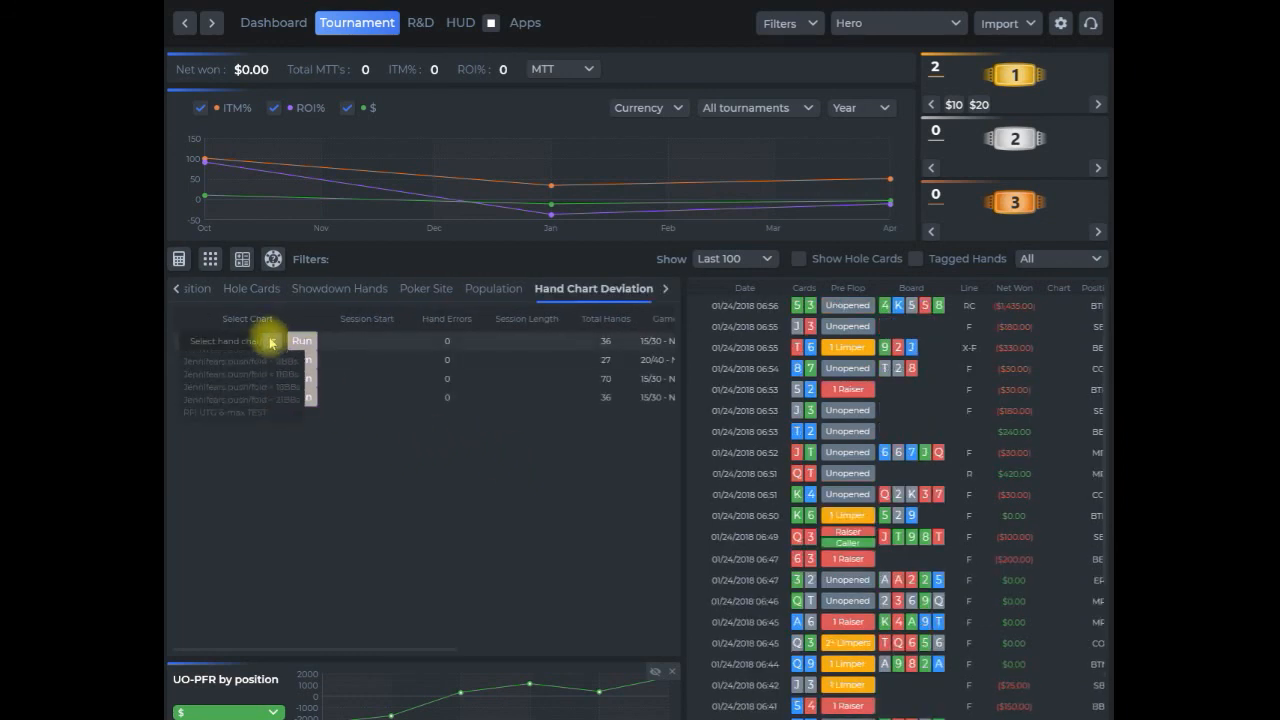
click(272, 340)
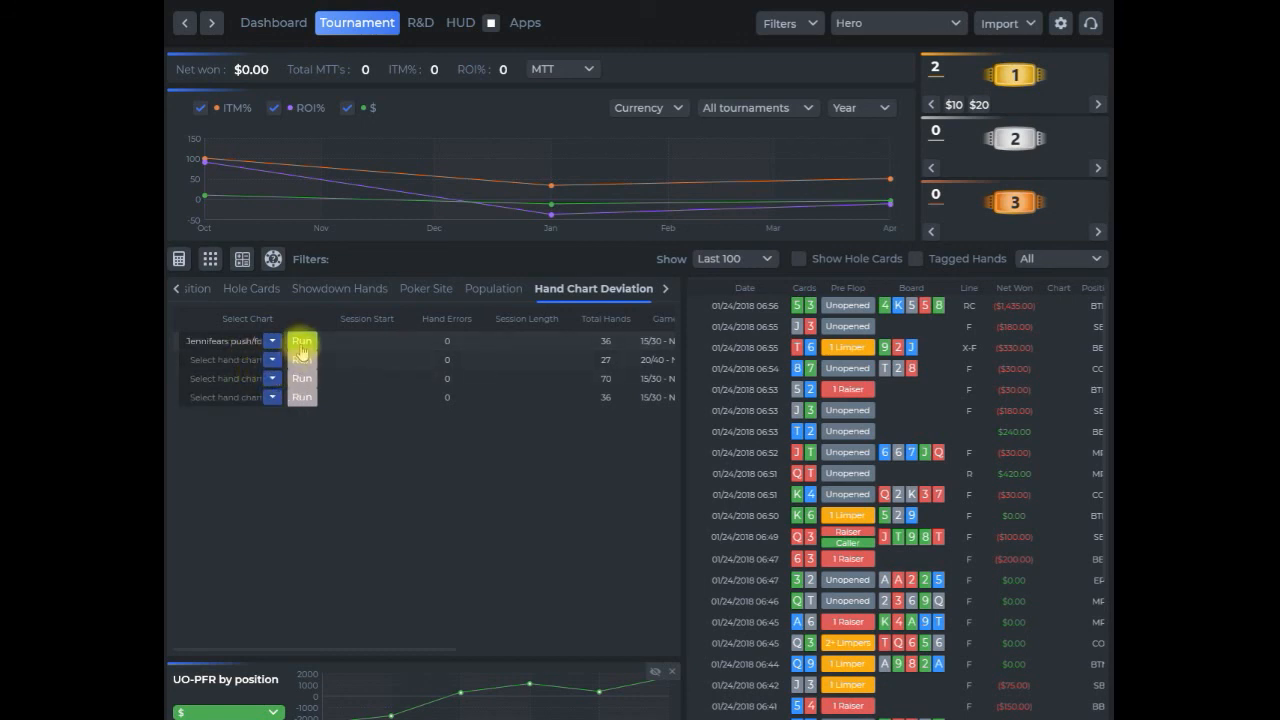
click(300, 340)
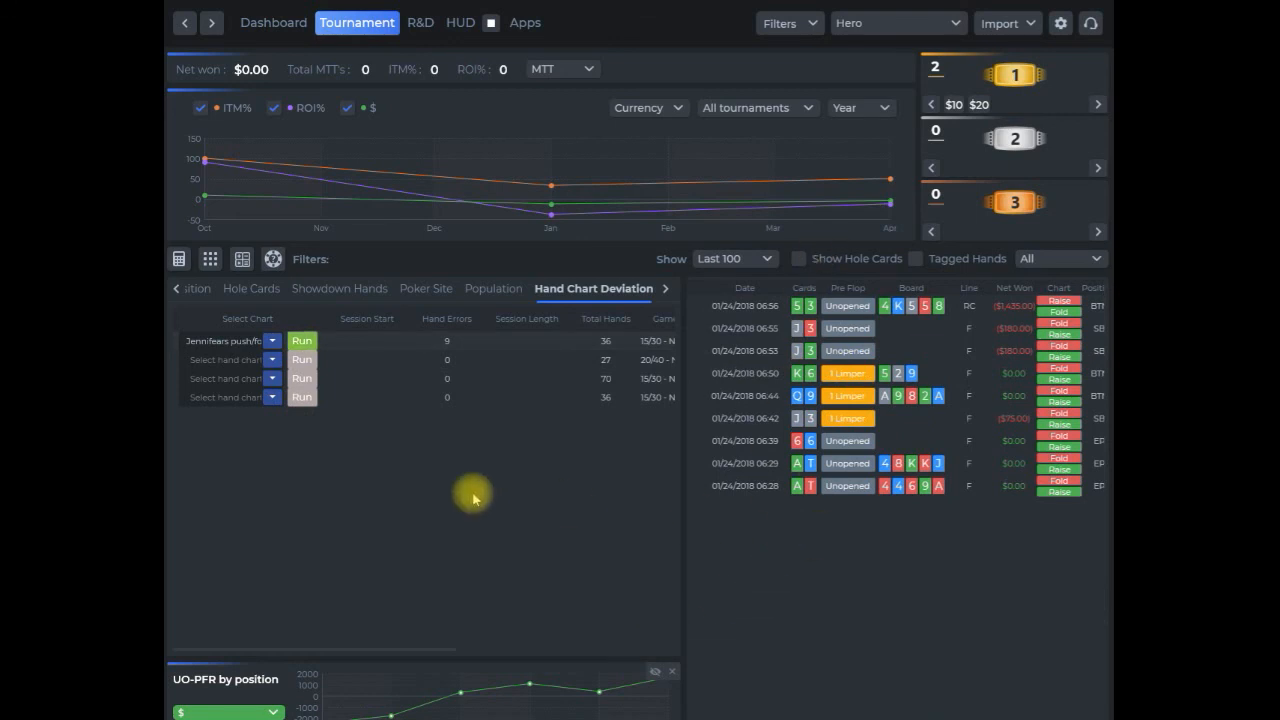
mouse_move(632, 478)
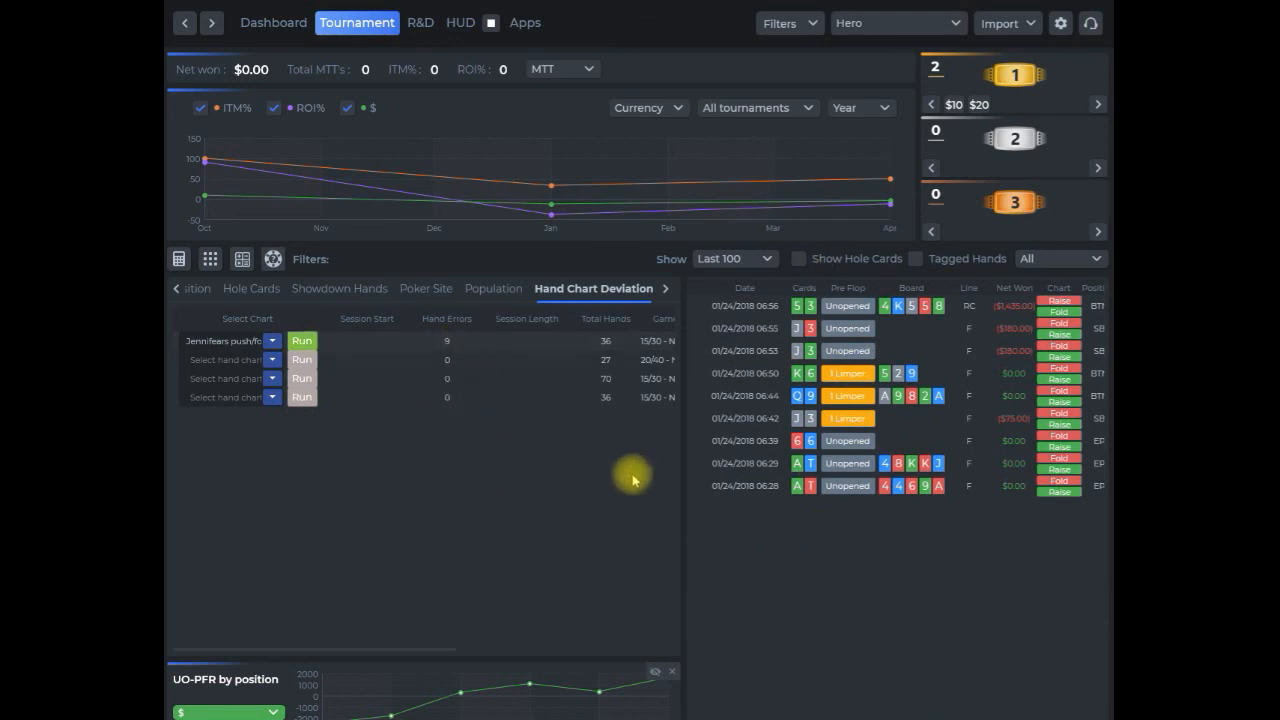